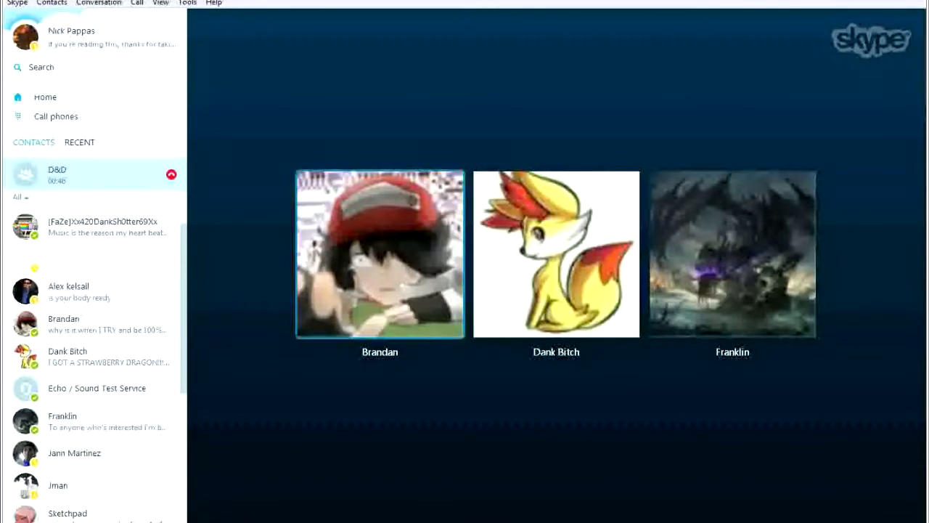
- Preview the open Pantheon PDF and D&D character sheet windows from the taskbar during the call
left_click(732, 255)
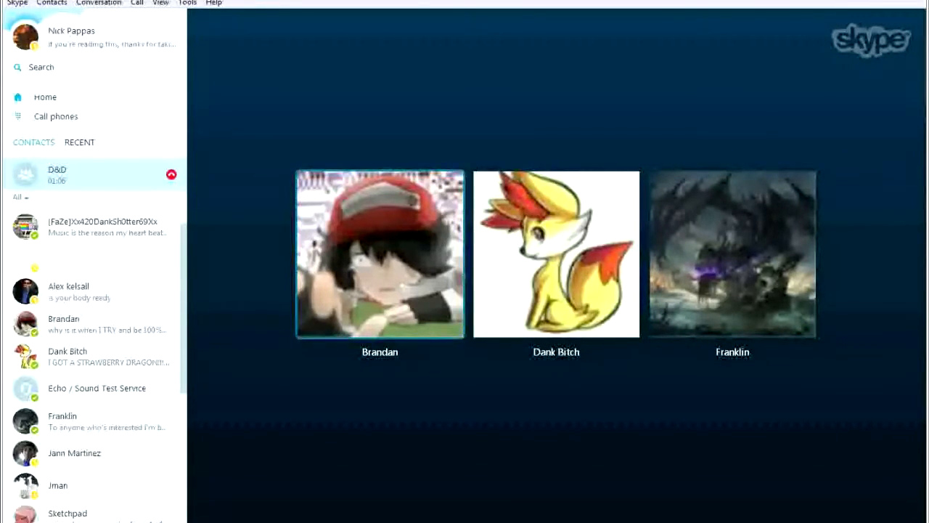
left_click(556, 254)
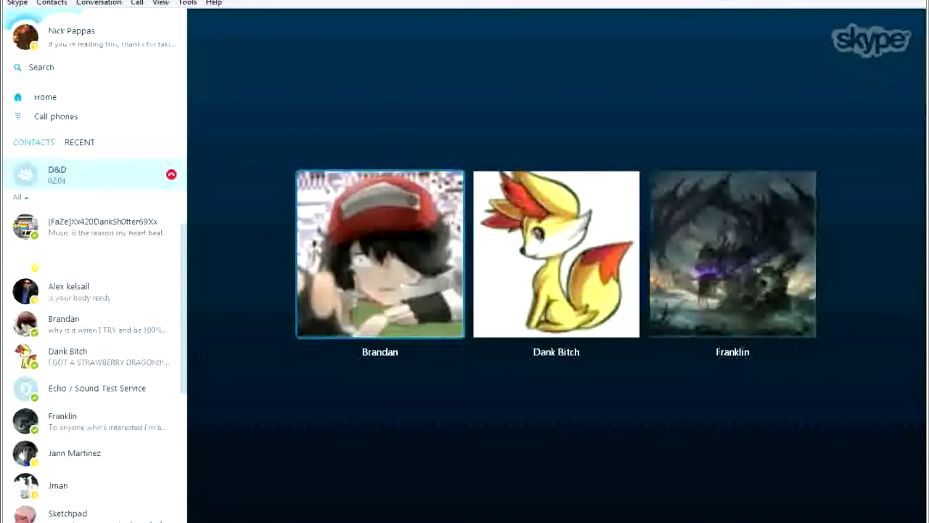
left_click(732, 255)
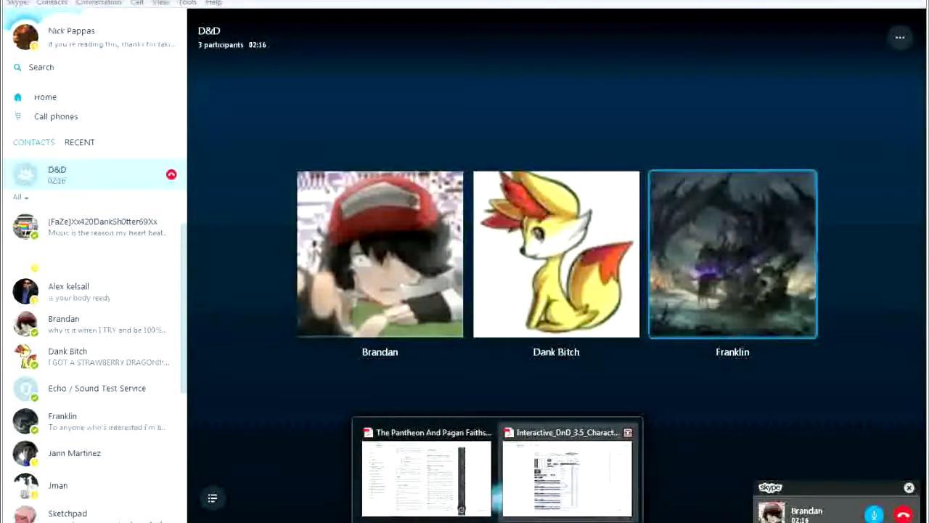
- Show the character sheet at 100% and scroll down to its Skills and Attack sections
left_click(567, 472)
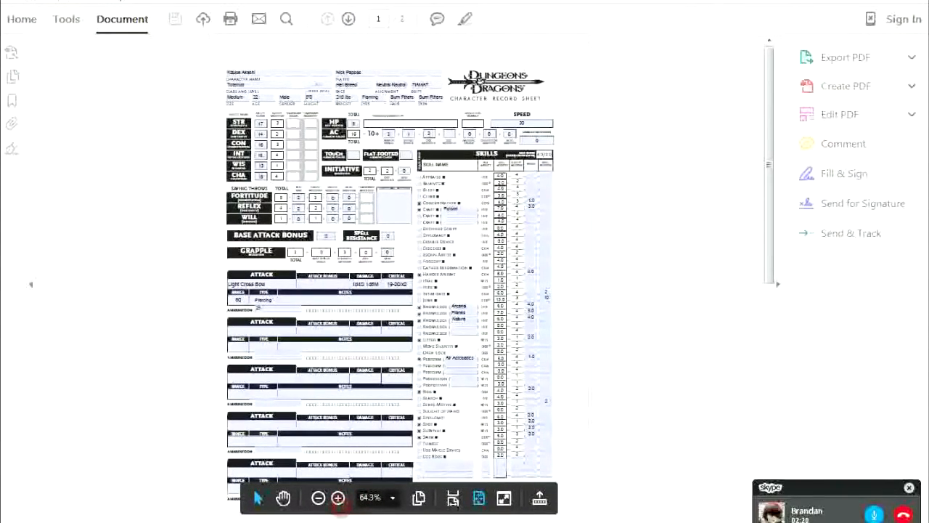
left_click(337, 497)
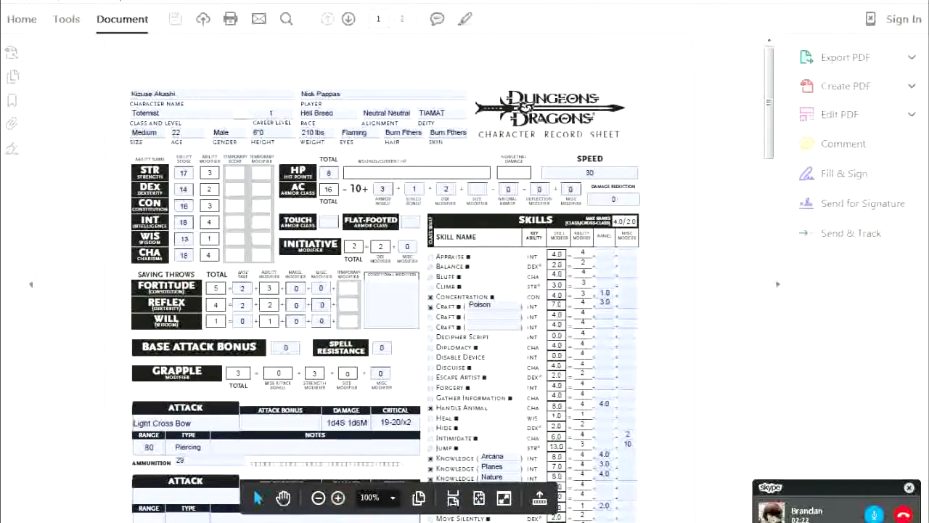
left_click(770, 82)
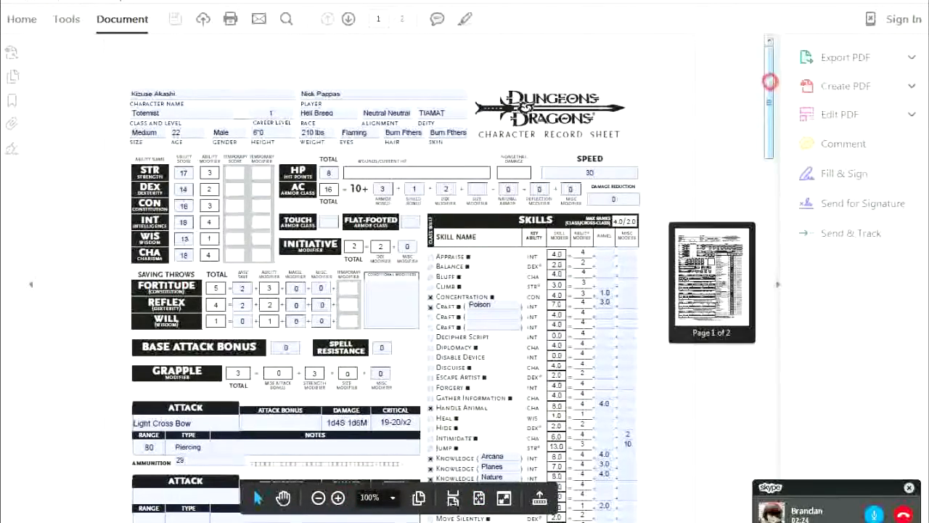
scroll("down", 3)
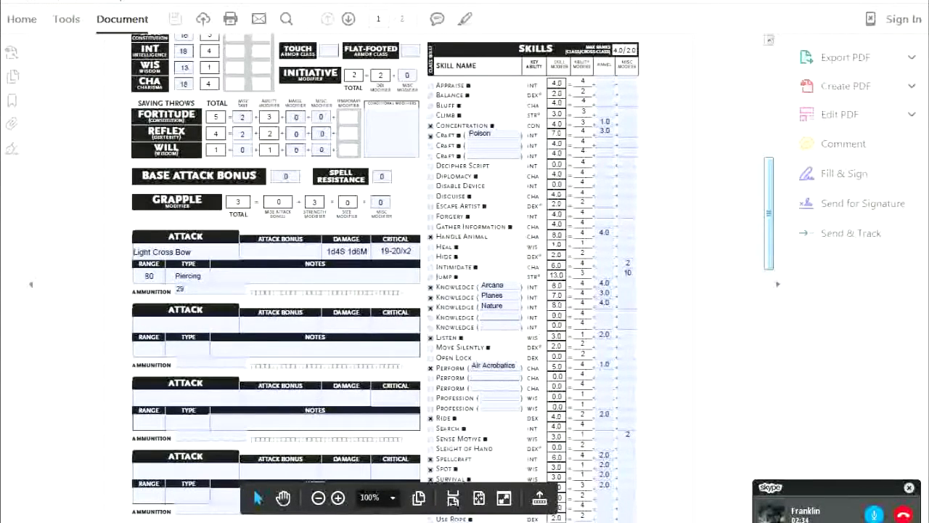
scroll("down", 3)
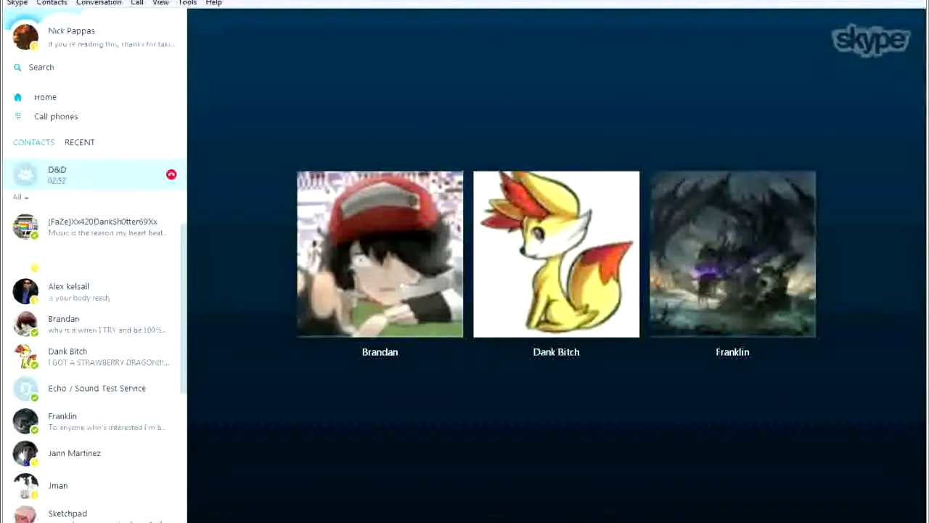
- Bring the Acrobat character sheet window forward over the Skype call, twice
left_click(381, 254)
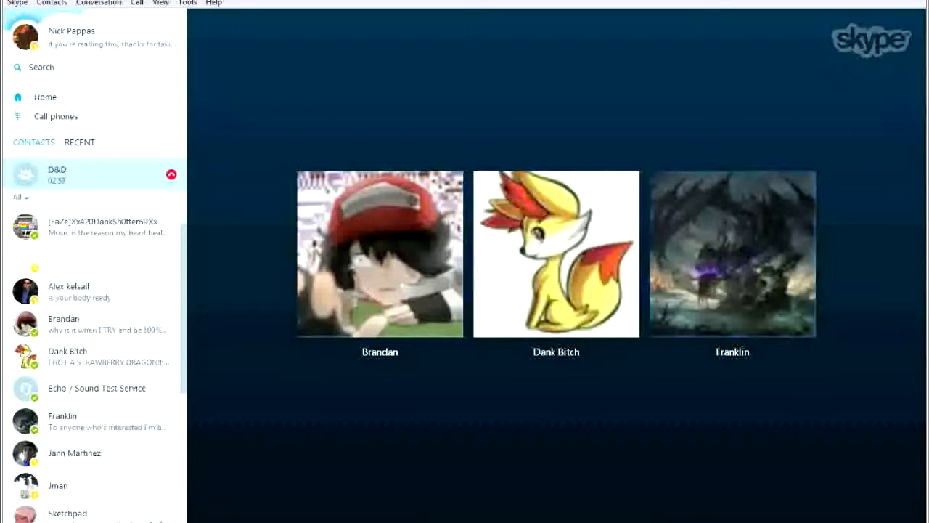
left_click(732, 255)
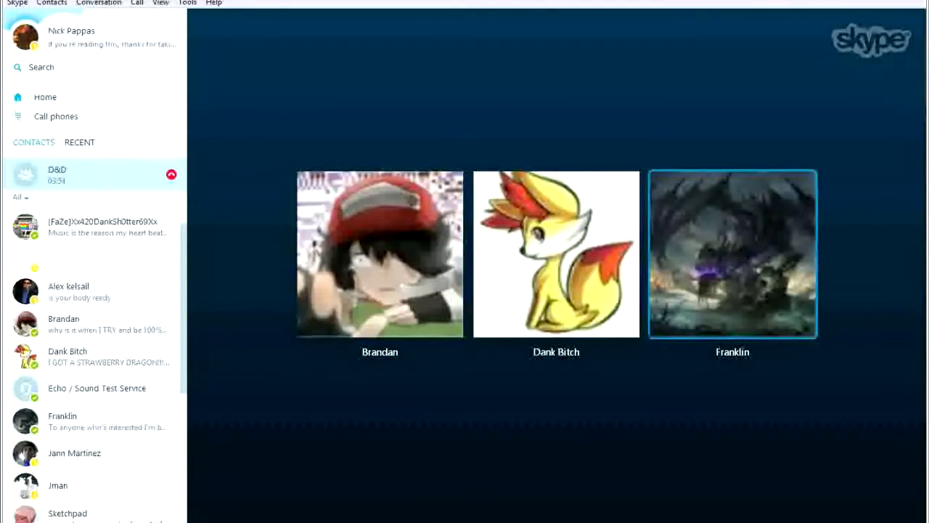
left_click(381, 255)
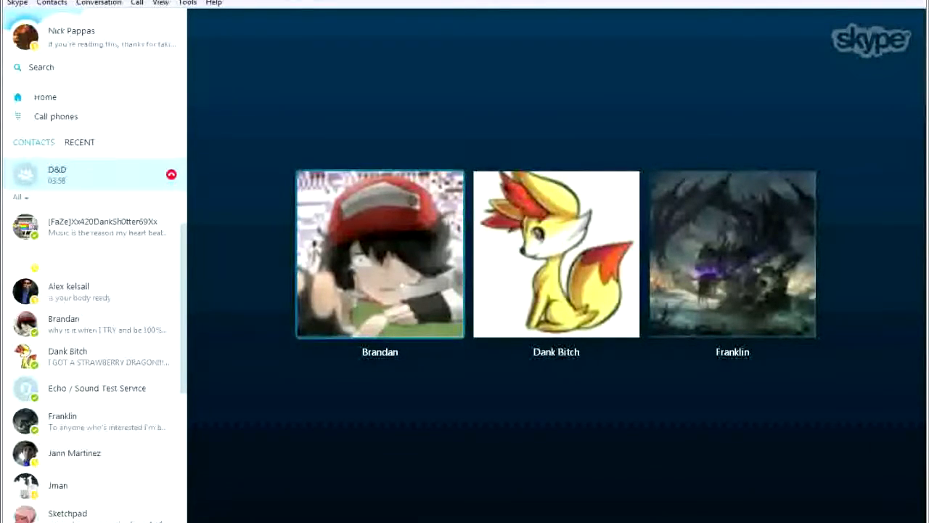
left_click(732, 254)
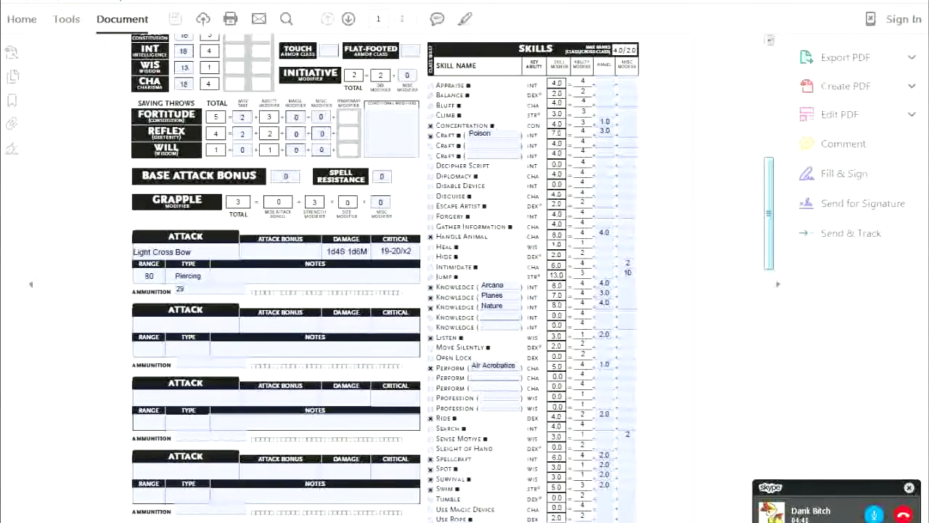
- Scroll the character sheet up to the ability scores and back down
scroll("up", 3)
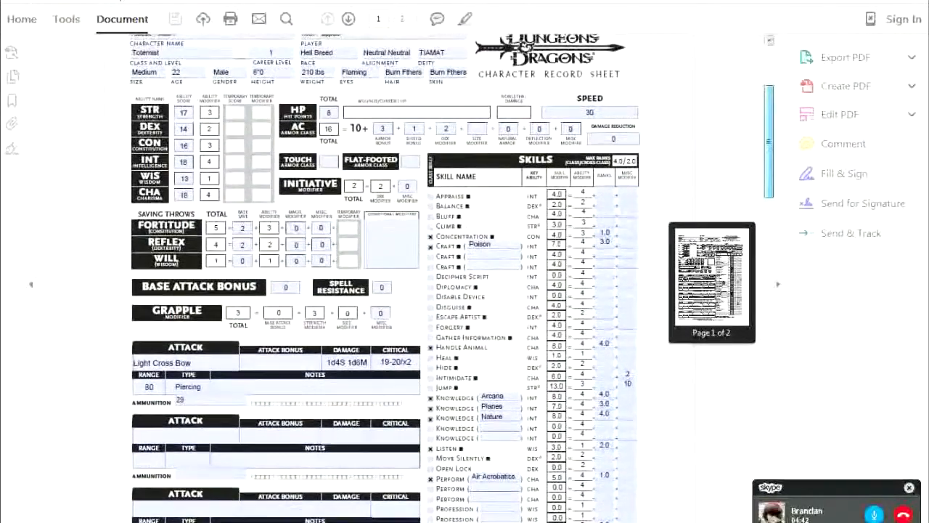
scroll("down", 3)
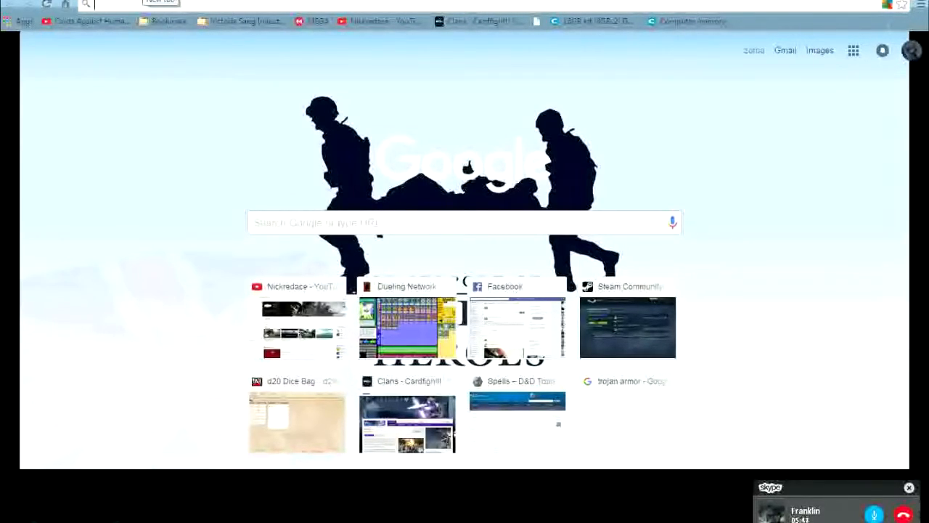
- Browse a bookmarks bar folder's list and dismiss it without opening a page
left_click(169, 20)
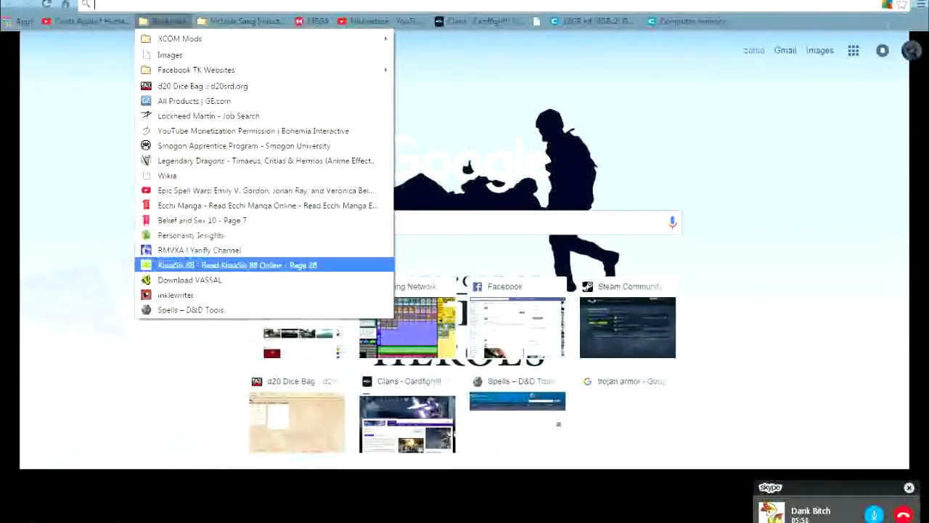
mouse_move(264, 160)
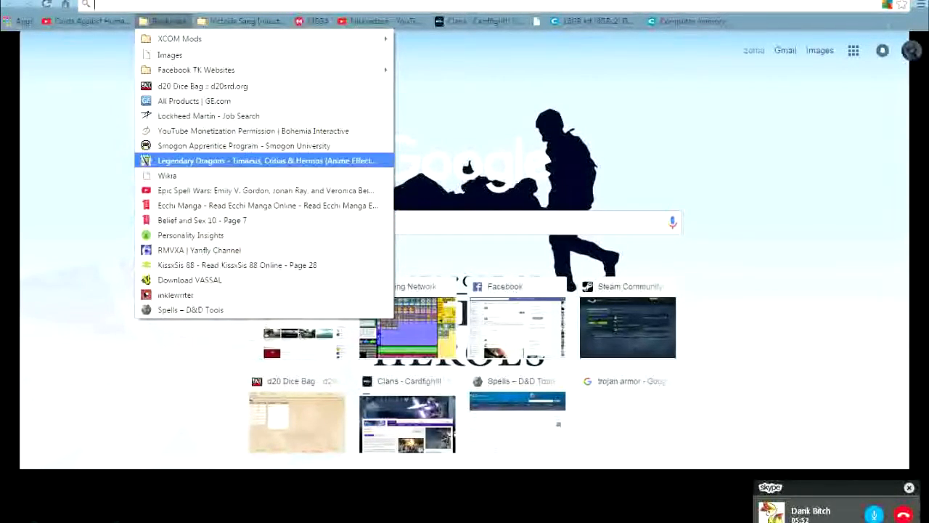
mouse_move(195, 101)
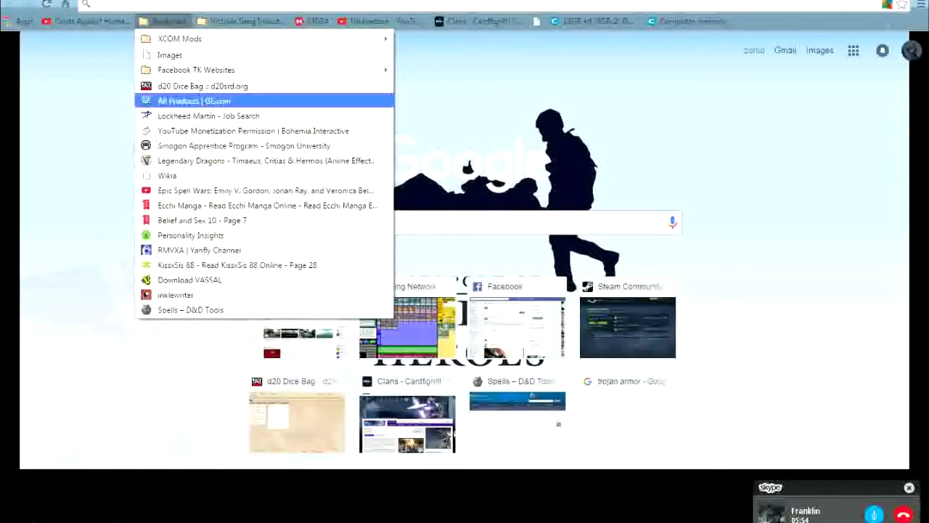
left_click(203, 86)
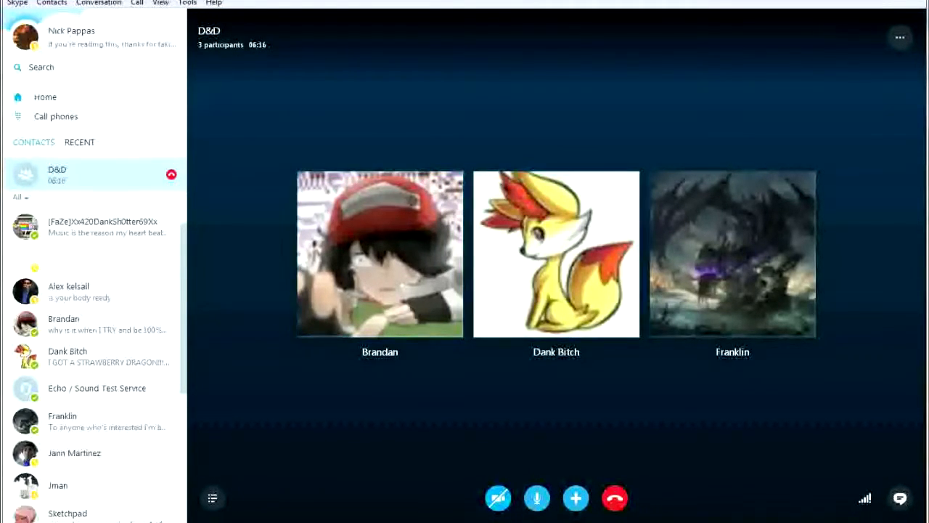
- Switch from the Skype call to the character sheet PDF in Acrobat Reader
left_click(732, 254)
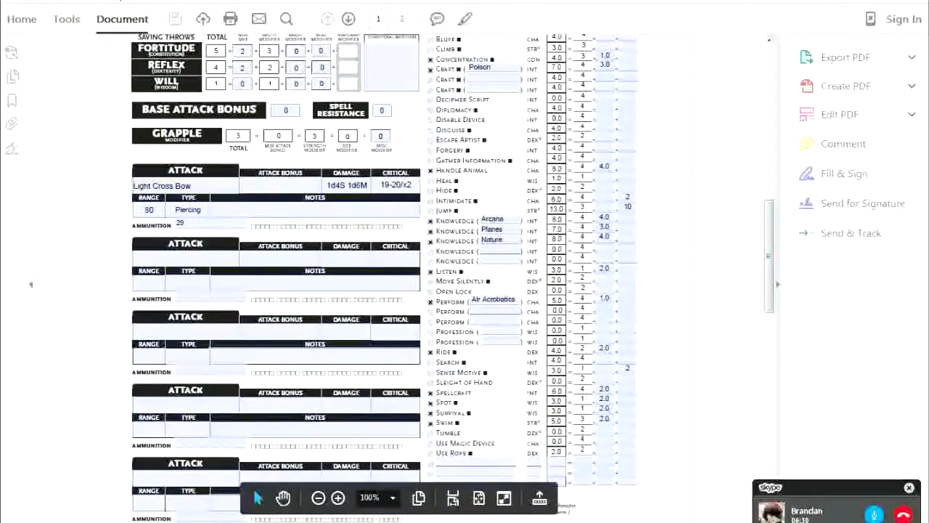
- Scroll between the sheet's top section and its saving throws, grapple, attacks and skills portion
scroll("up", 3)
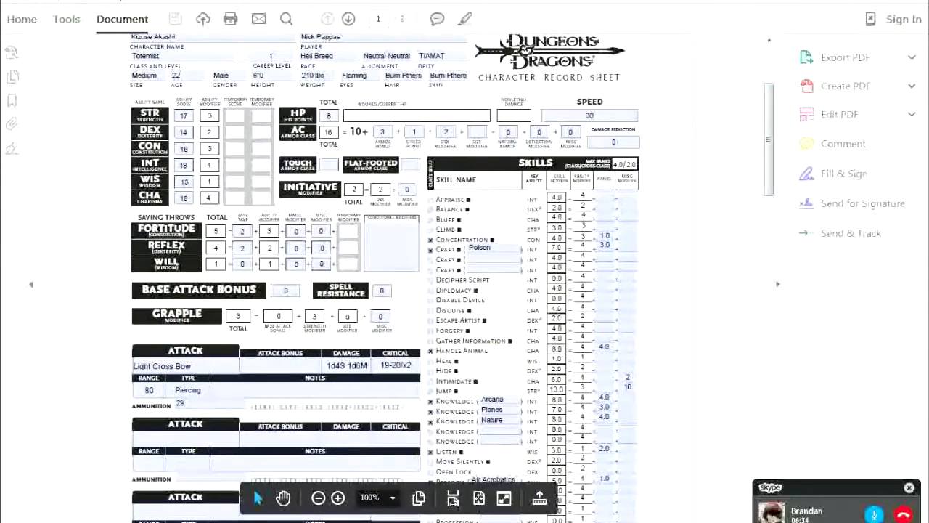
left_click(390, 239)
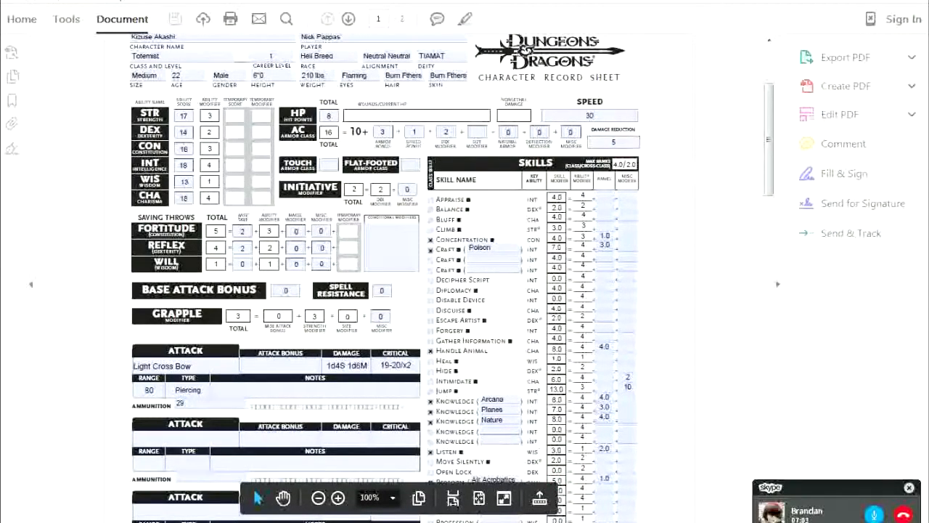
scroll("up", 3)
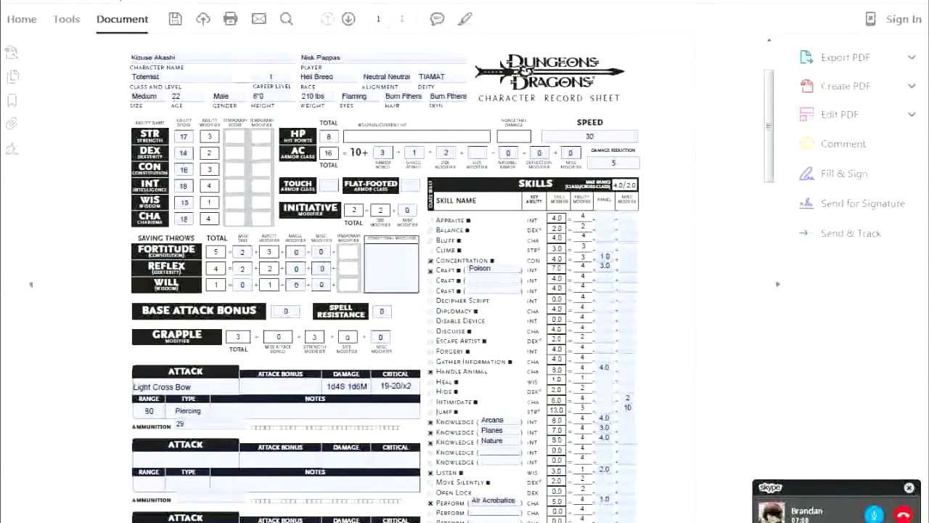
scroll("down", 3)
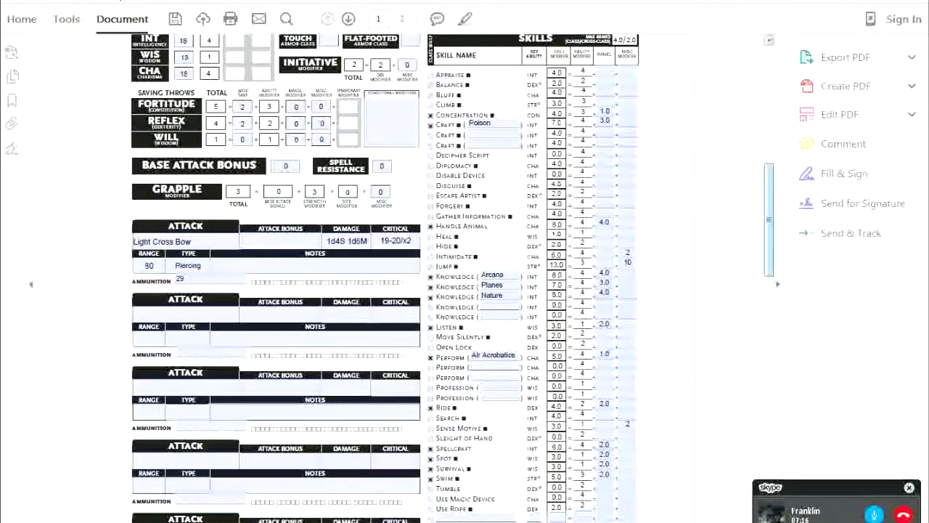
scroll("up", 3)
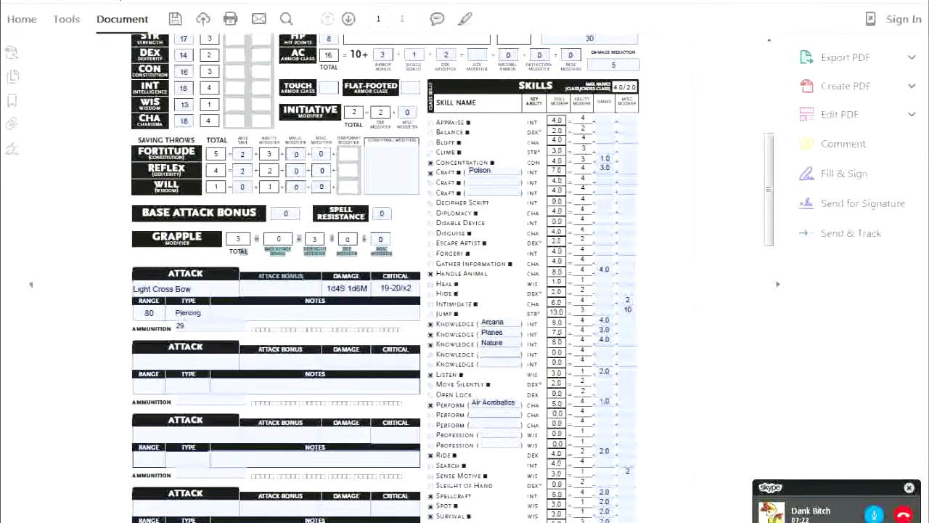
- Move to page 2 of the character sheet showing gear, possessions and spell saves
left_click(337, 276)
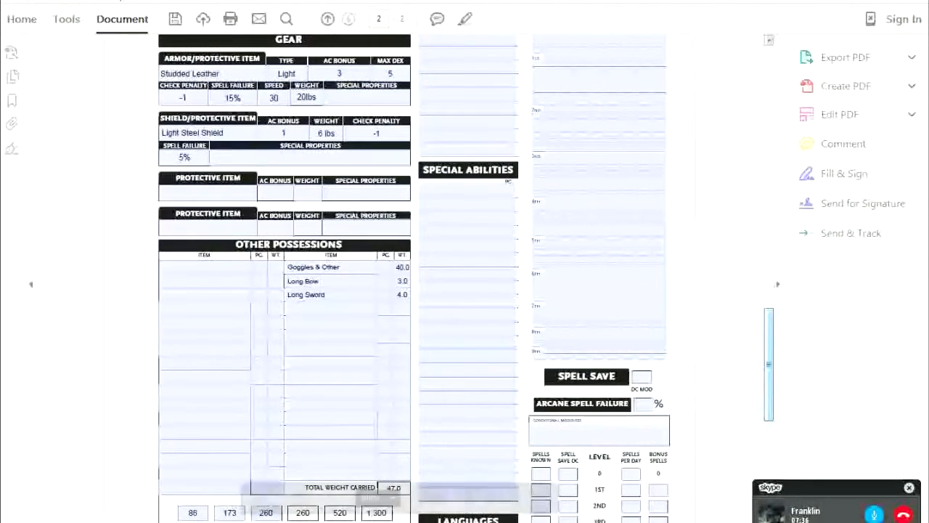
left_click(593, 430)
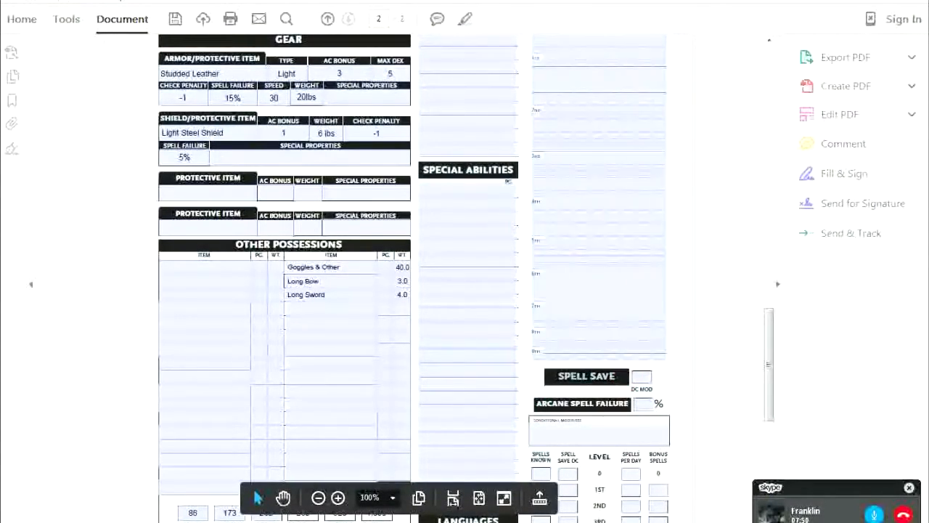
- Scroll the skills list and select the Decipher Script and Disable Device skill fields
scroll("up", 3)
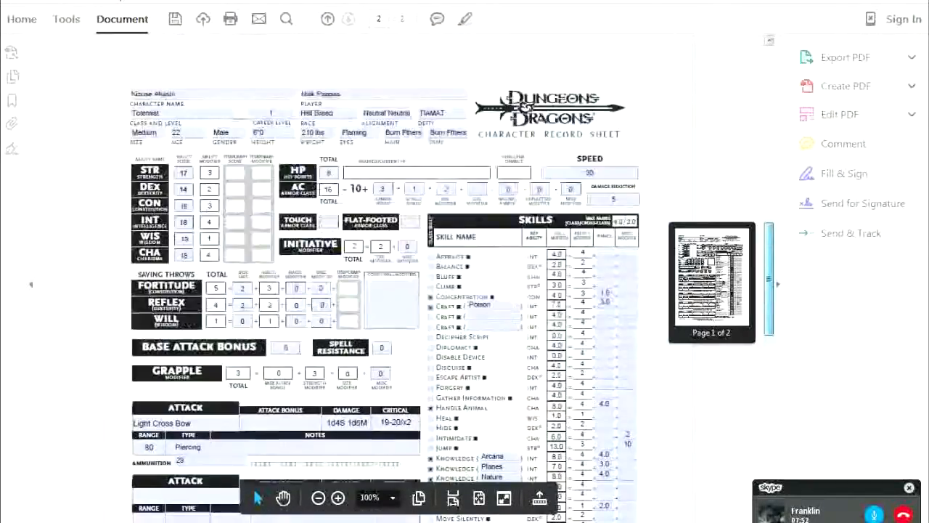
scroll("down", 3)
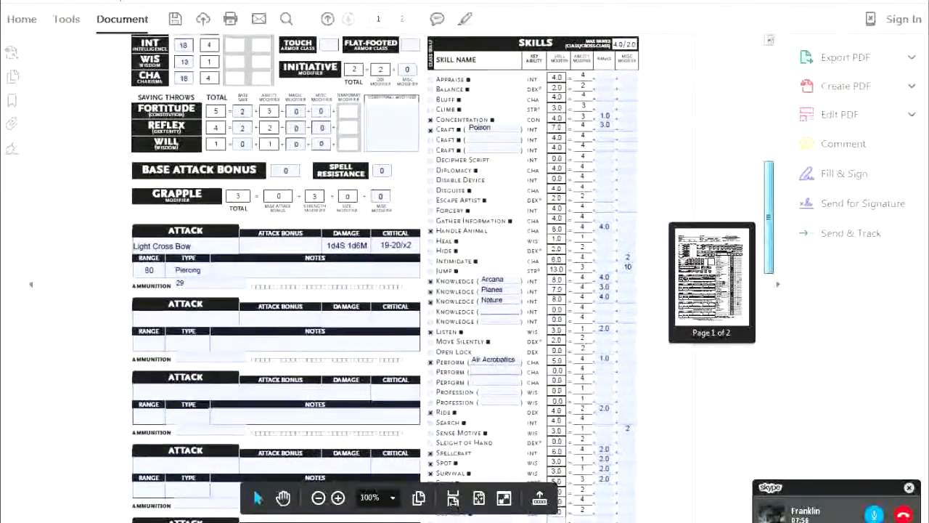
scroll("up", 3)
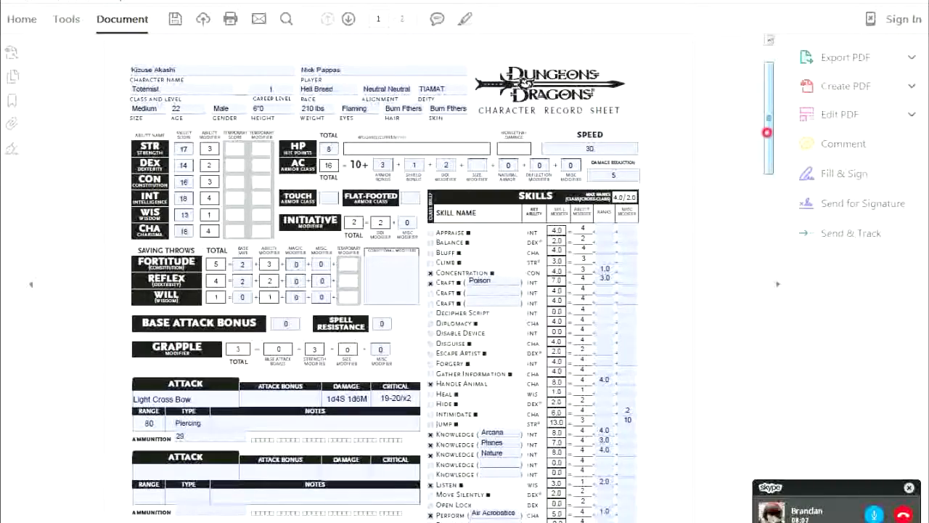
scroll("down", 3)
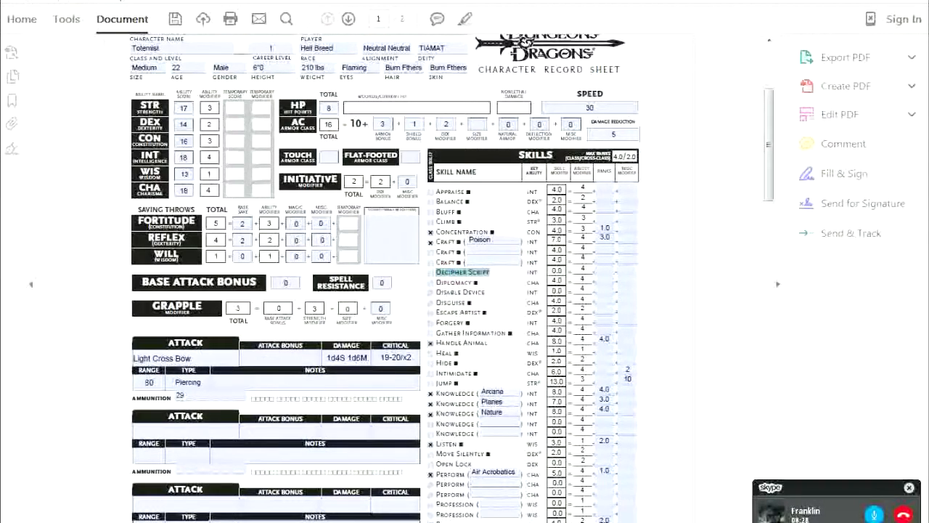
left_click(460, 290)
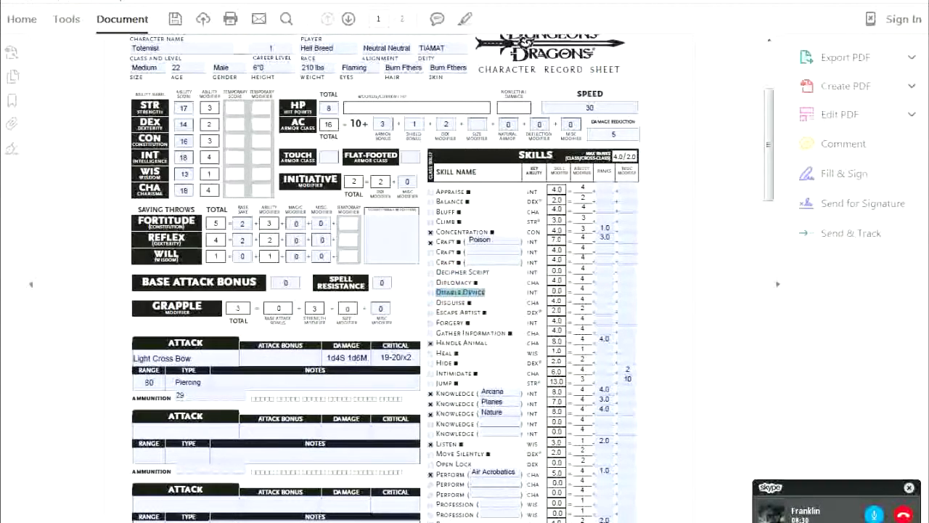
left_click(461, 313)
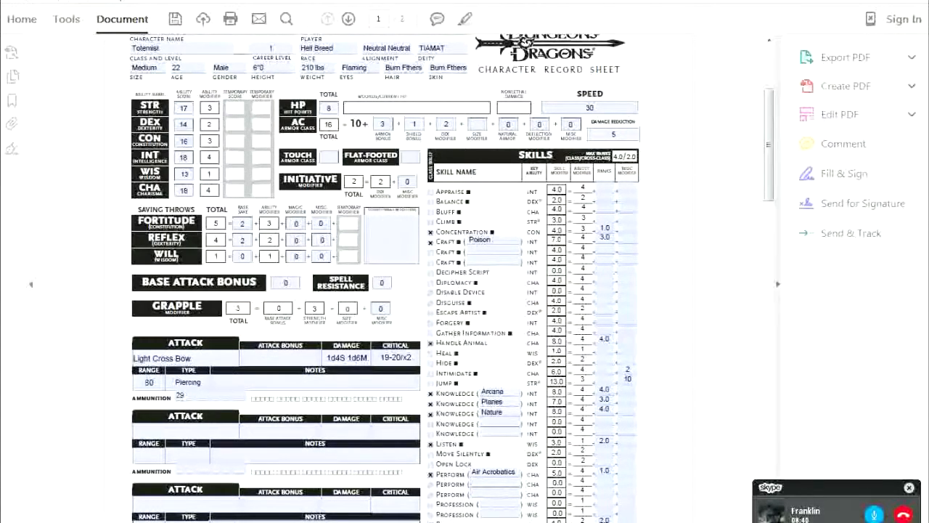
- Bring up the Explorer taskbar jump list of recent game folders
left_click(349, 19)
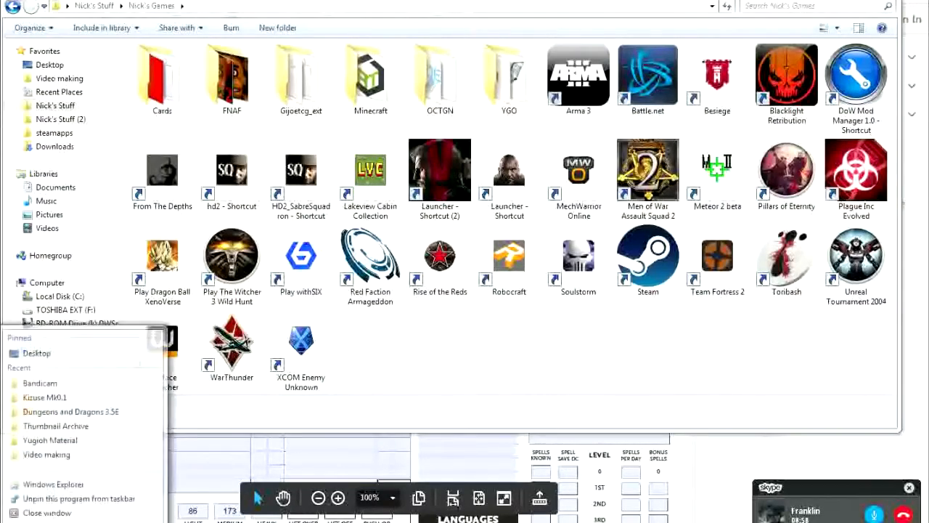
- Open the Dungeons and Dragons 3.5E folder and scroll through its rulebook PDFs
left_click(70, 413)
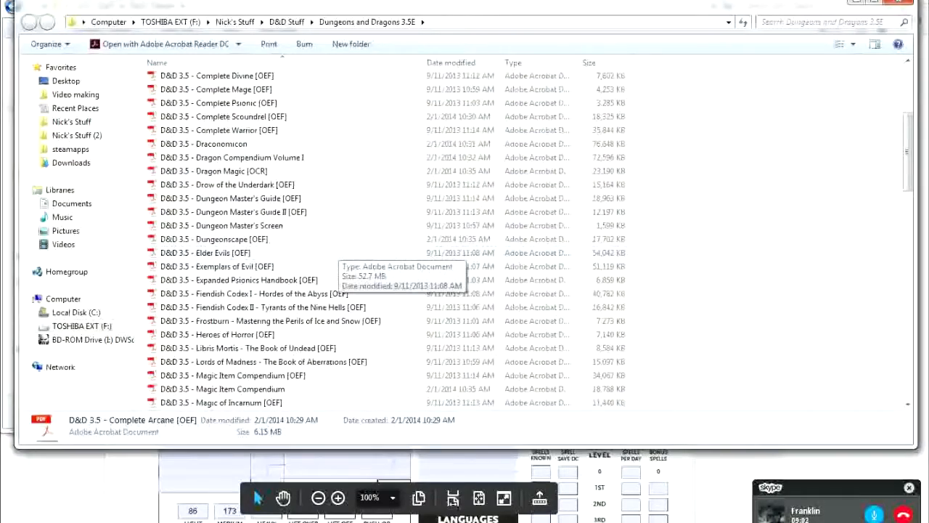
scroll("down", 3)
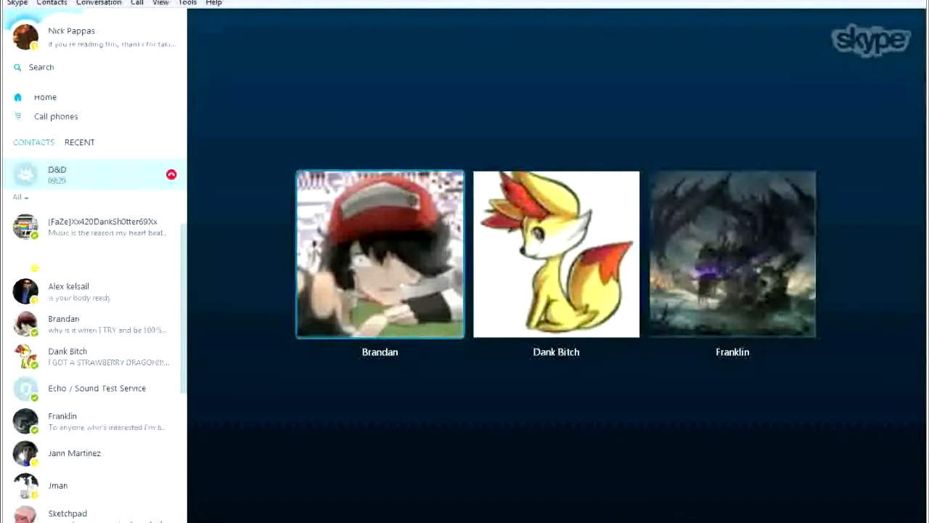
- Check the Skype call window, then bring the Player's Handbook PDF to the front
left_click(57, 174)
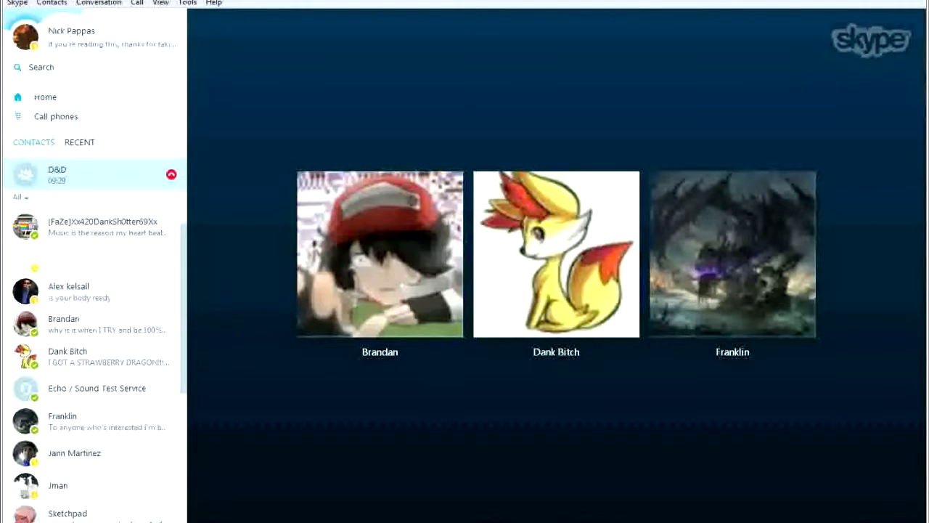
left_click(57, 174)
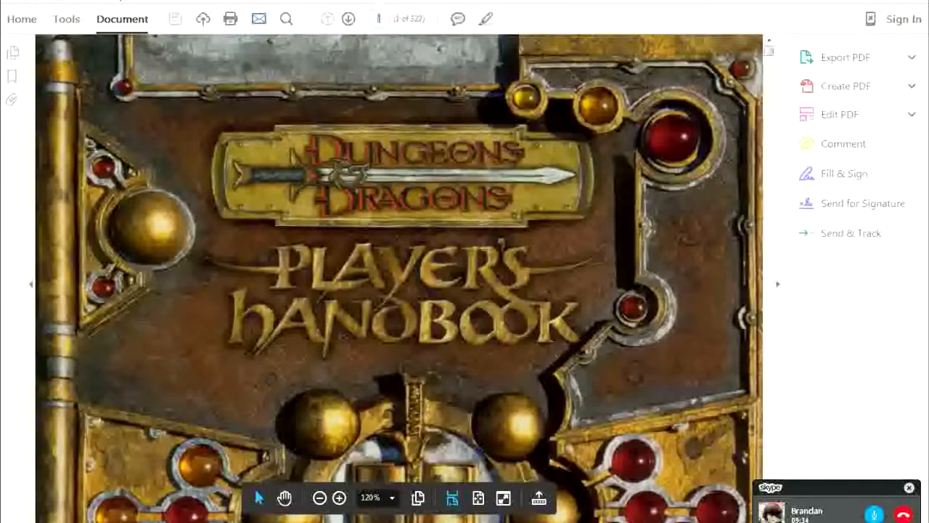
- Search the Player's Handbook for 'longbow', dismissing the no-matches alert and re-entering the term
left_click(286, 18)
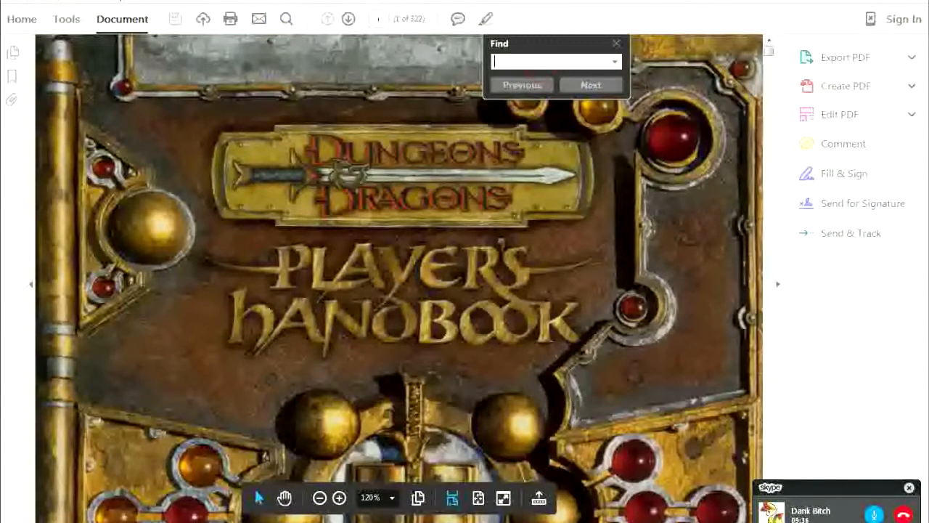
type("long bow")
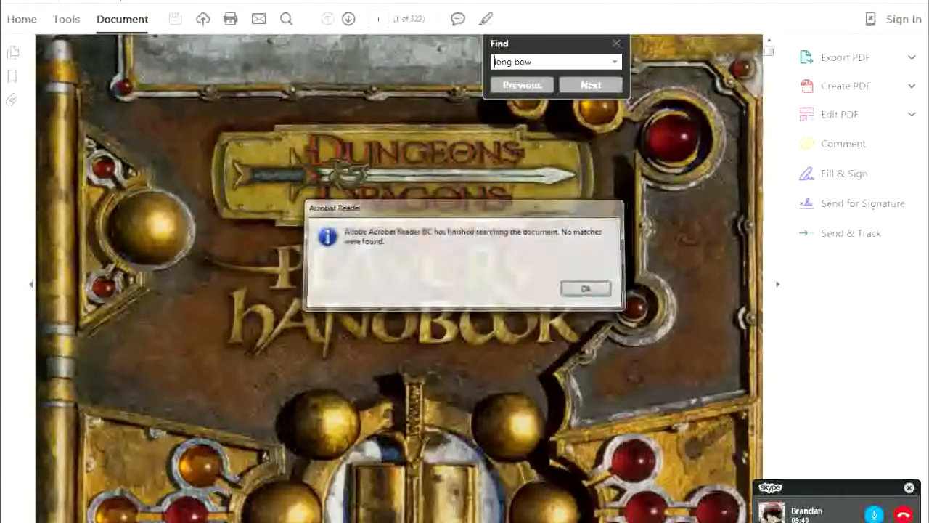
left_click(585, 287)
type("=")
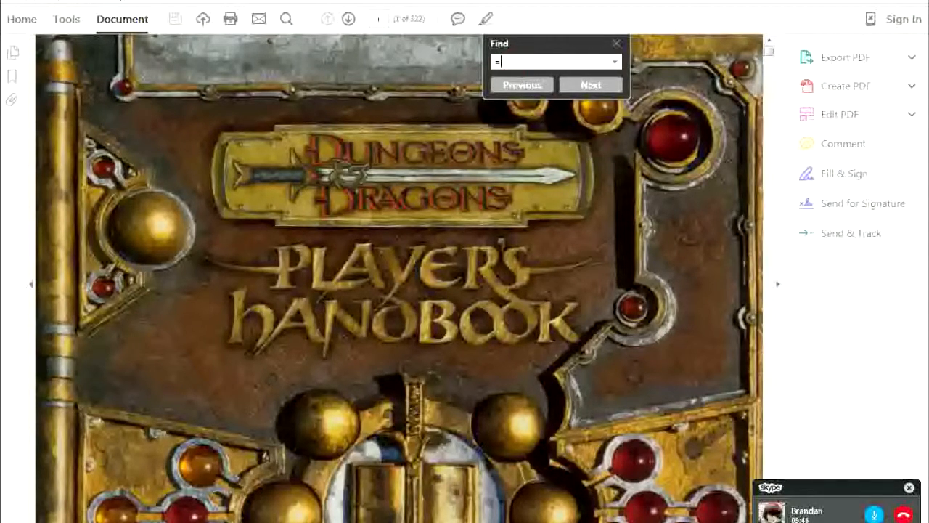
type("lon")
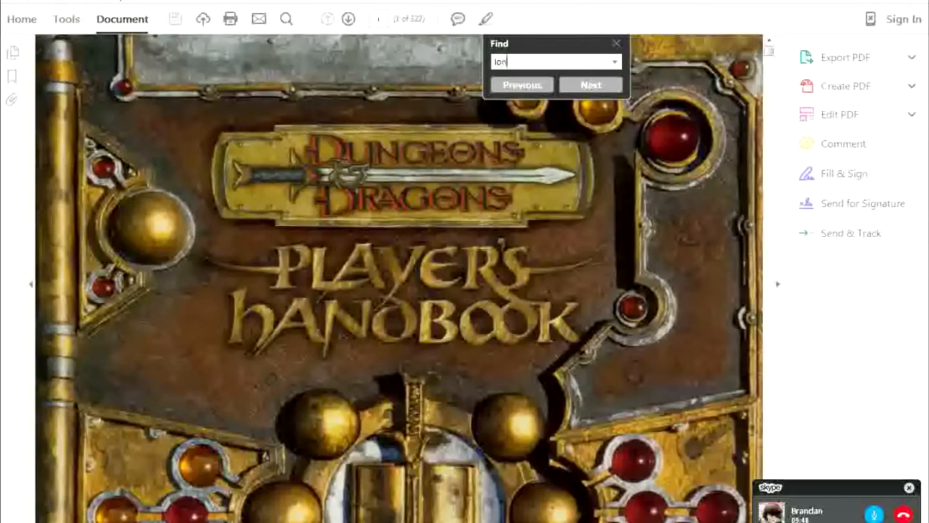
- Step through the longbow matches until reaching its entry in the weapons table
left_click(589, 85)
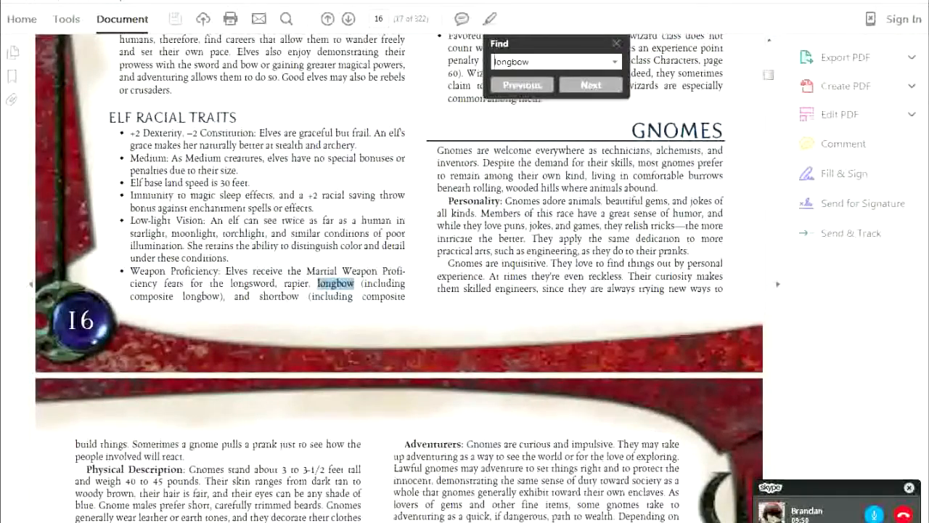
left_click(590, 85)
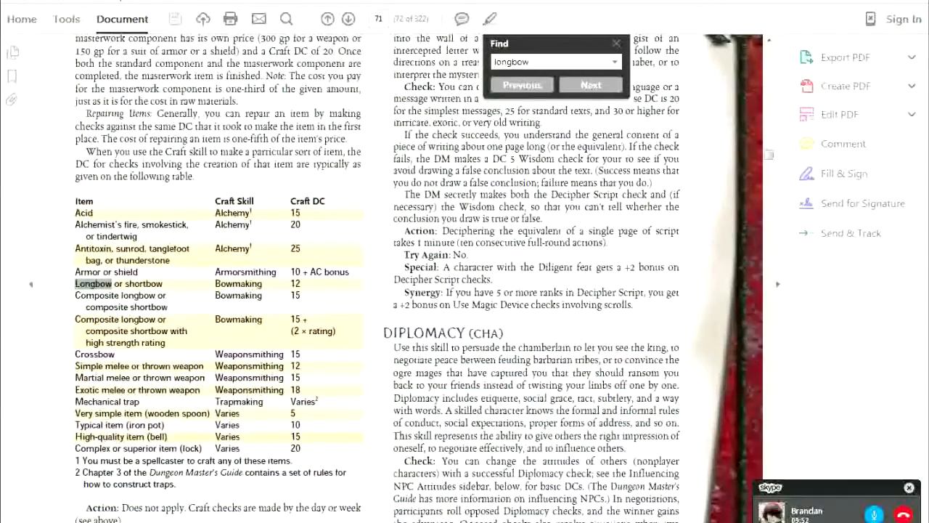
left_click(591, 84)
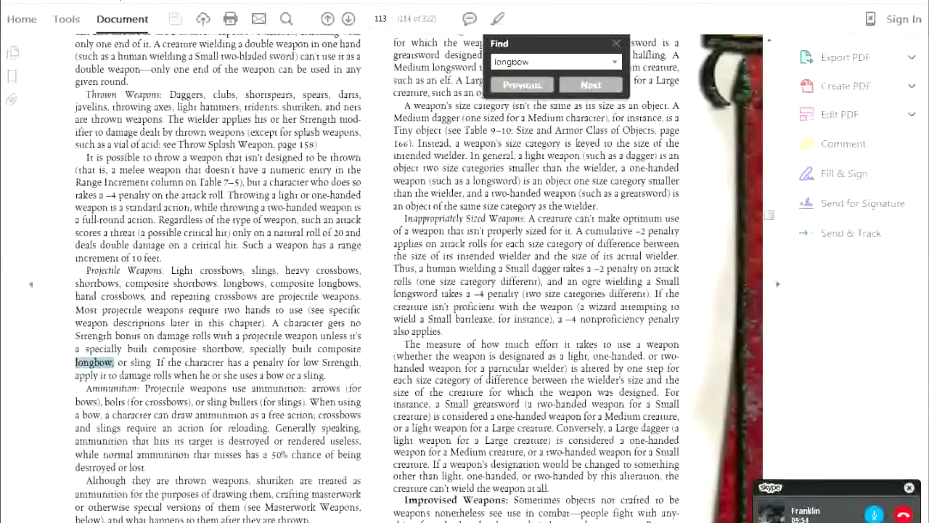
left_click(590, 84)
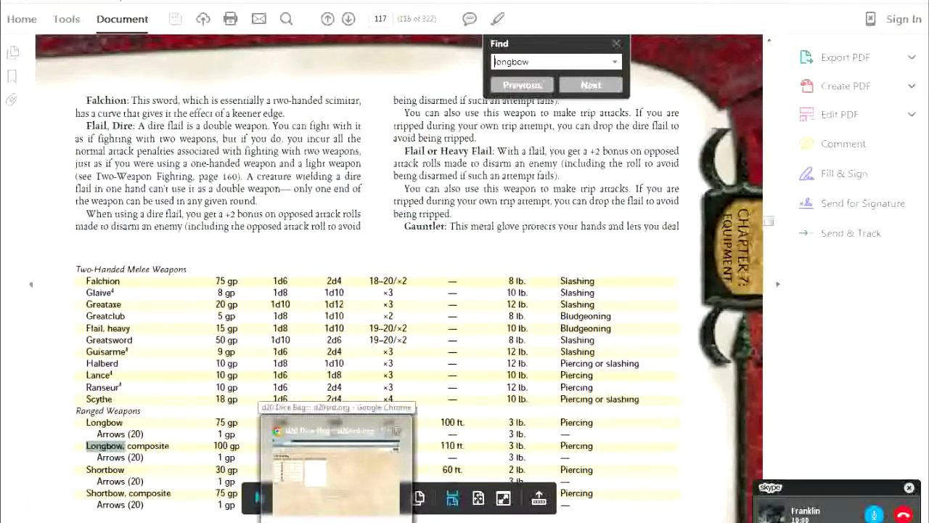
scroll("down", 3)
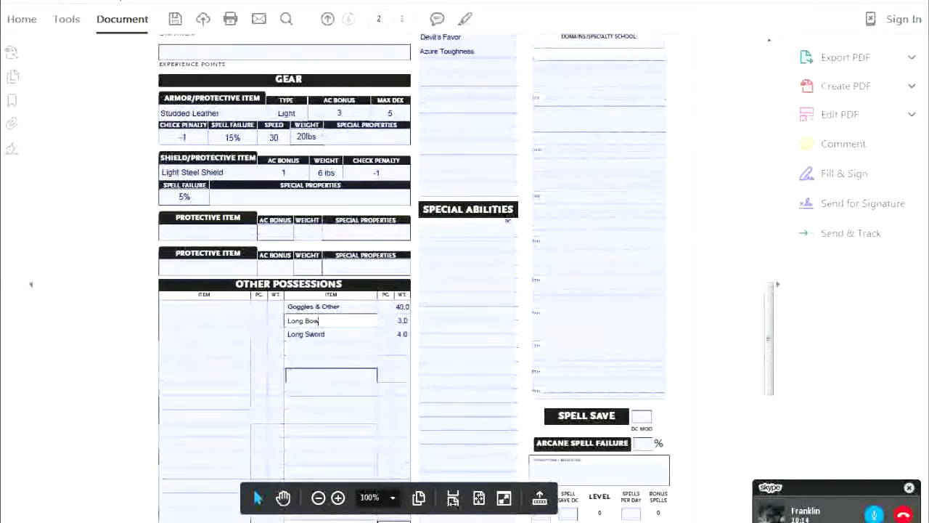
- Review the gear and possessions fields on the character sheet's second page
scroll("up", 3)
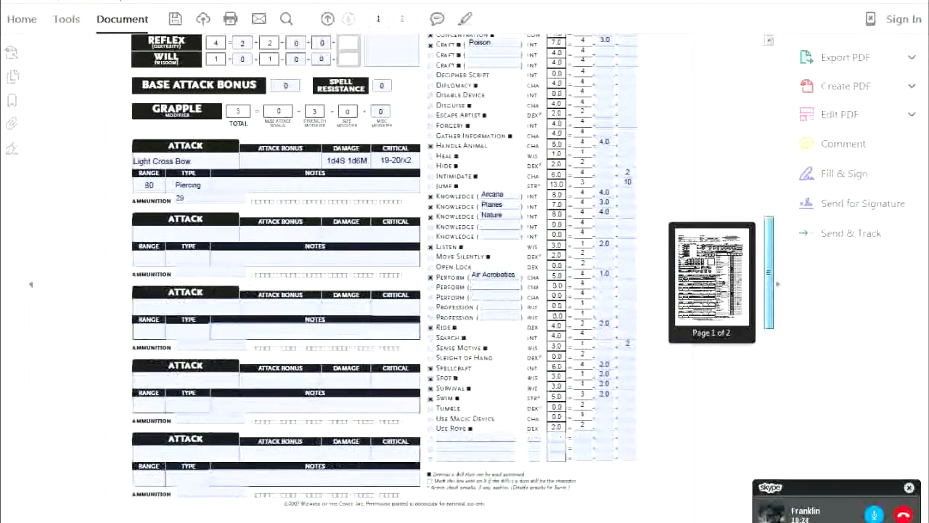
scroll("up", 3)
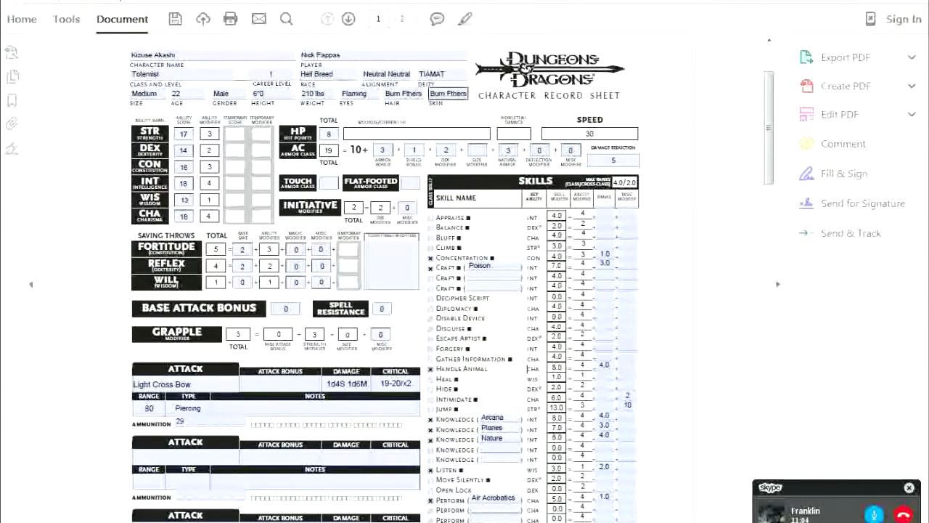
scroll("down", 3)
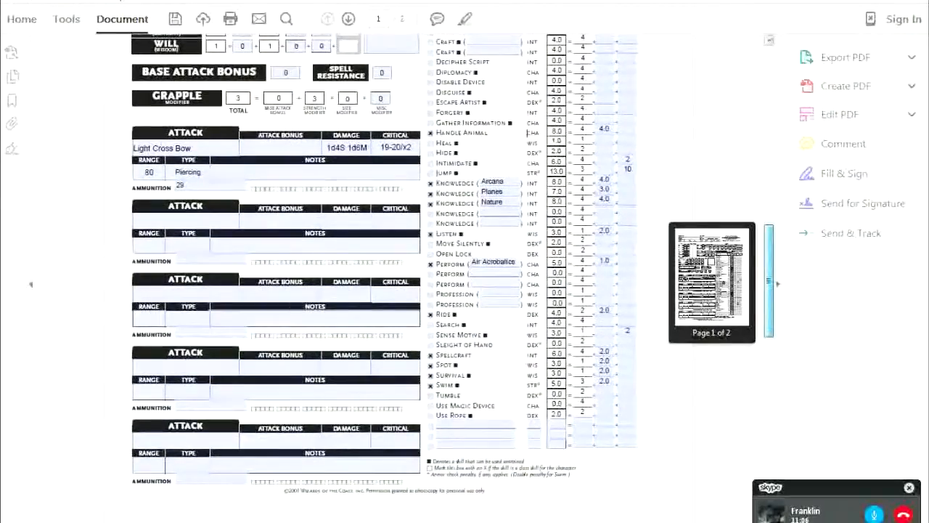
scroll("up", 3)
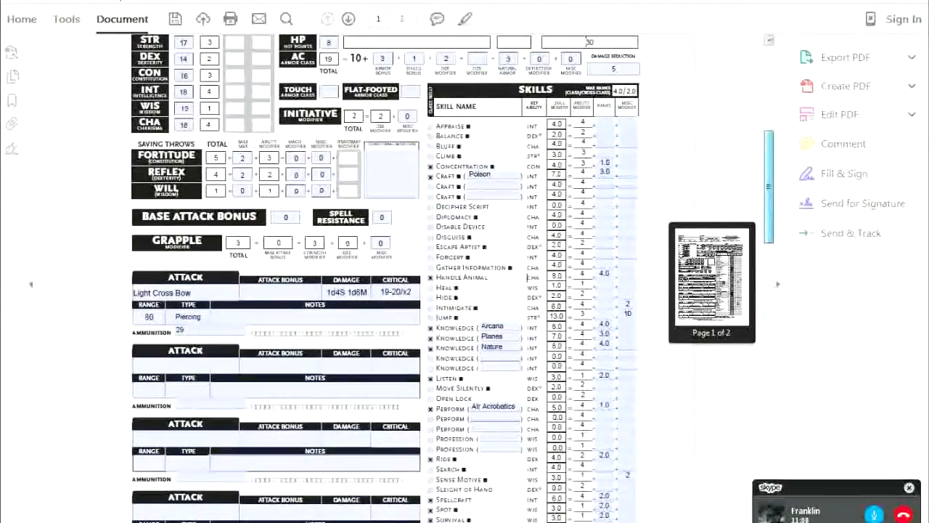
scroll("down", 3)
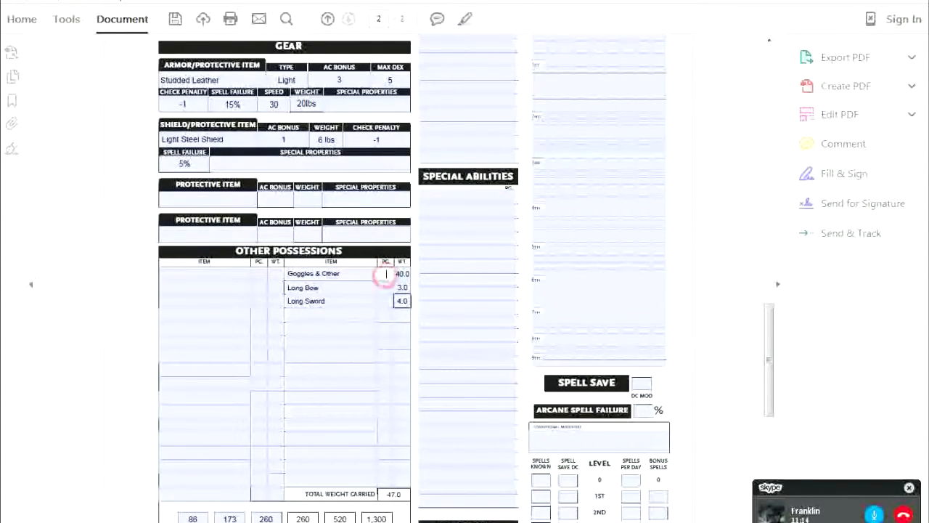
- Go through the Long Bow and Long Sword possession entries and weights, then return to page 1
left_click(331, 287)
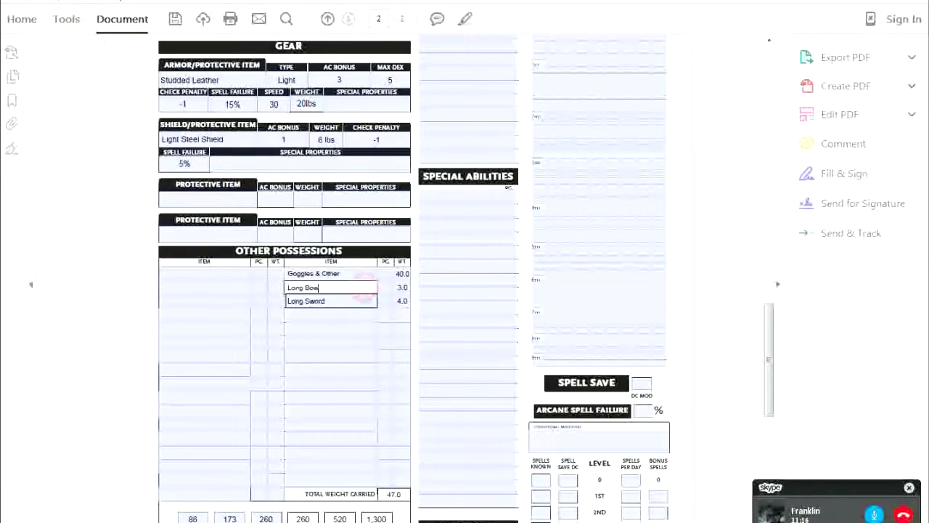
left_click(331, 288)
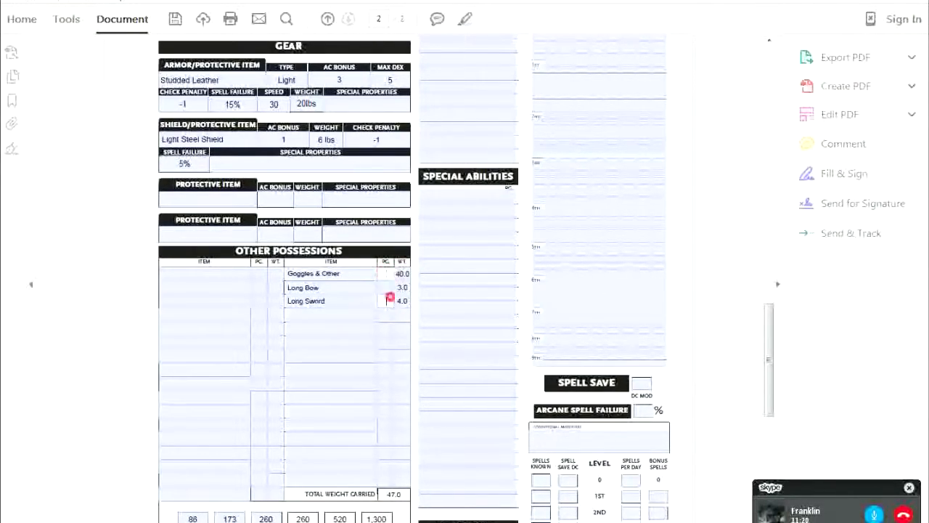
left_click(403, 300)
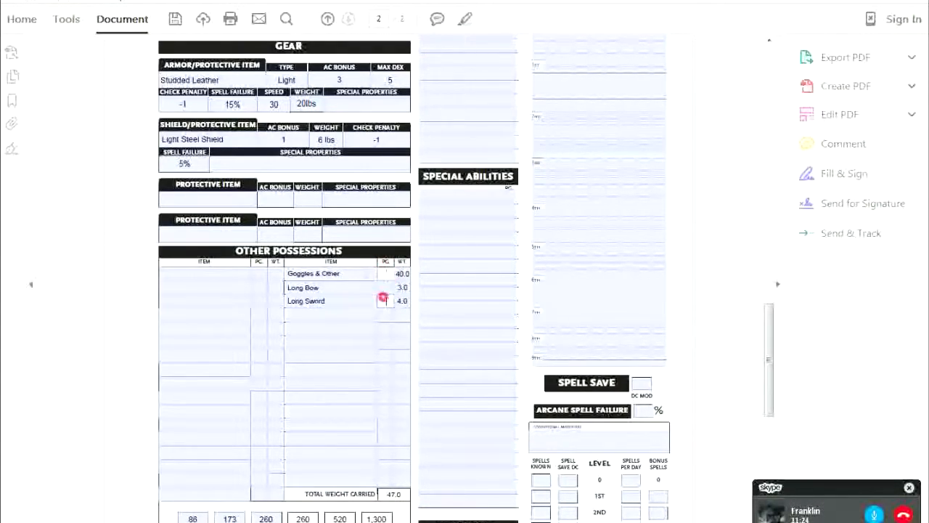
left_click(387, 288)
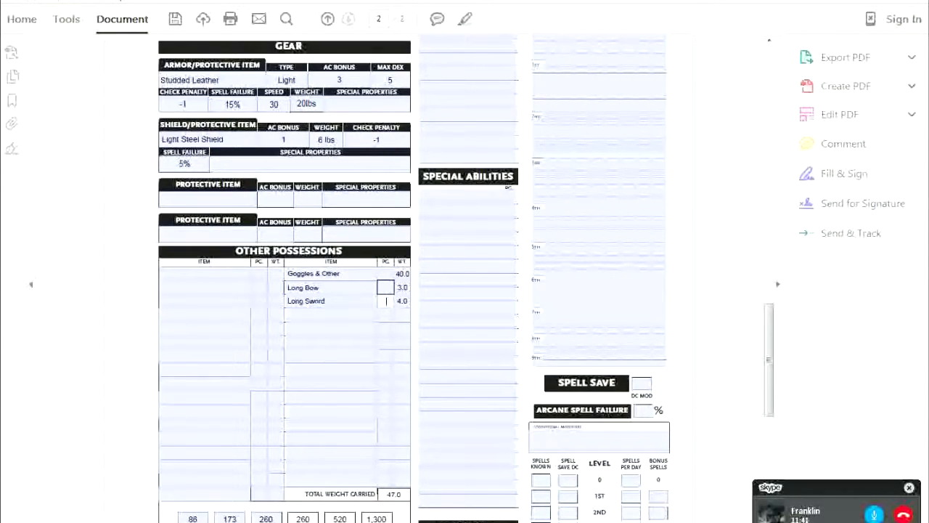
left_click(468, 279)
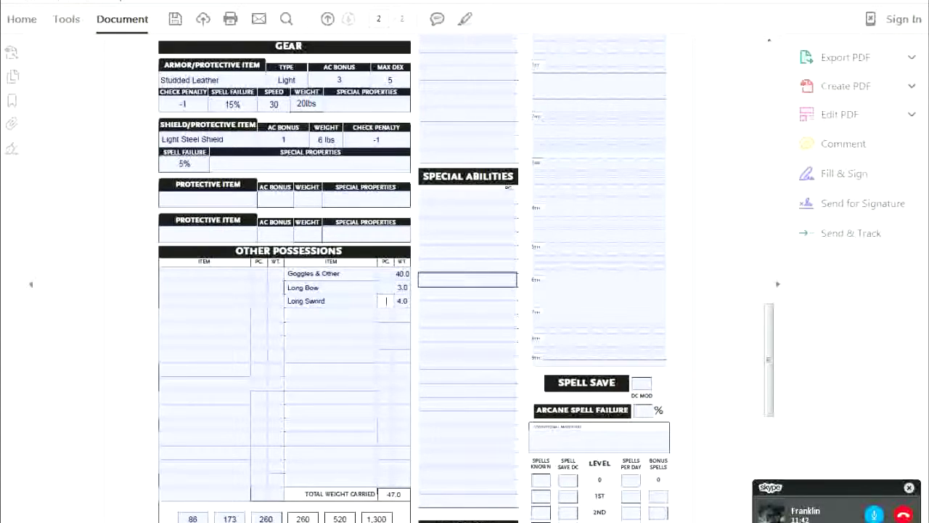
left_click(385, 288)
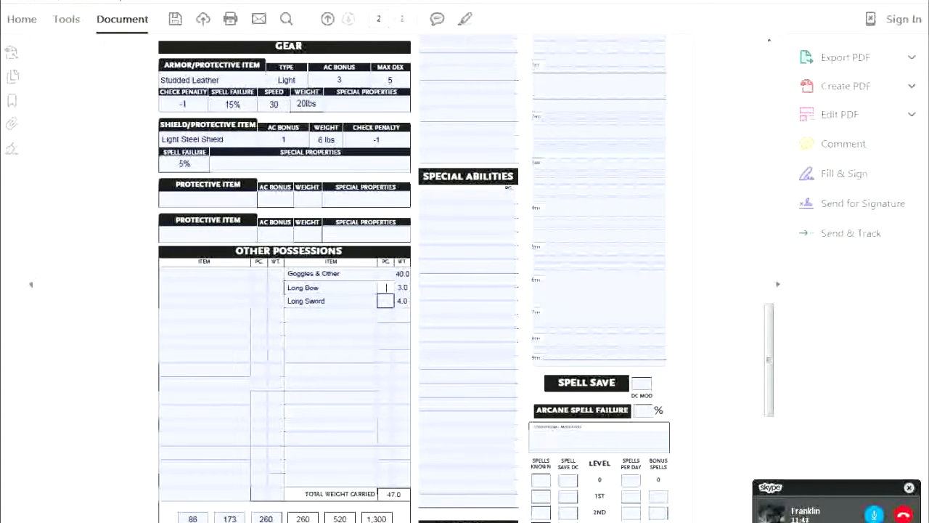
left_click(386, 273)
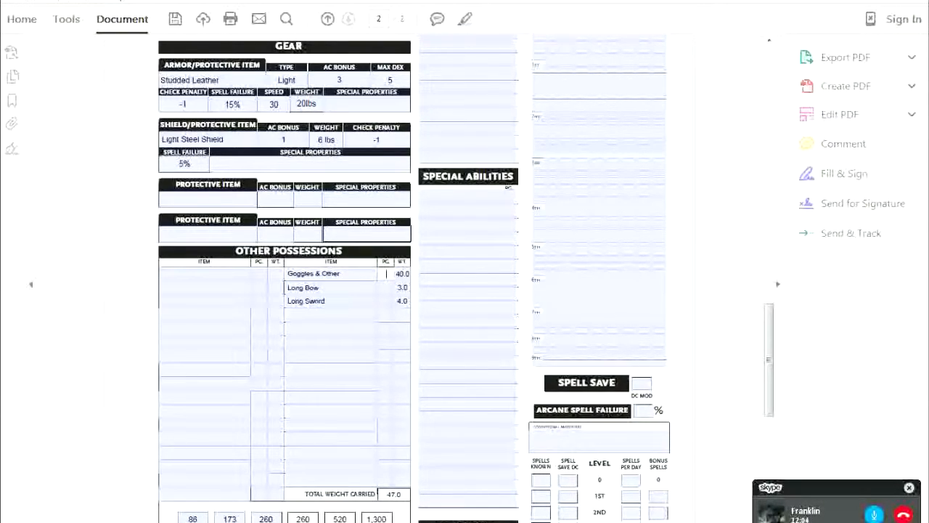
left_click(329, 17)
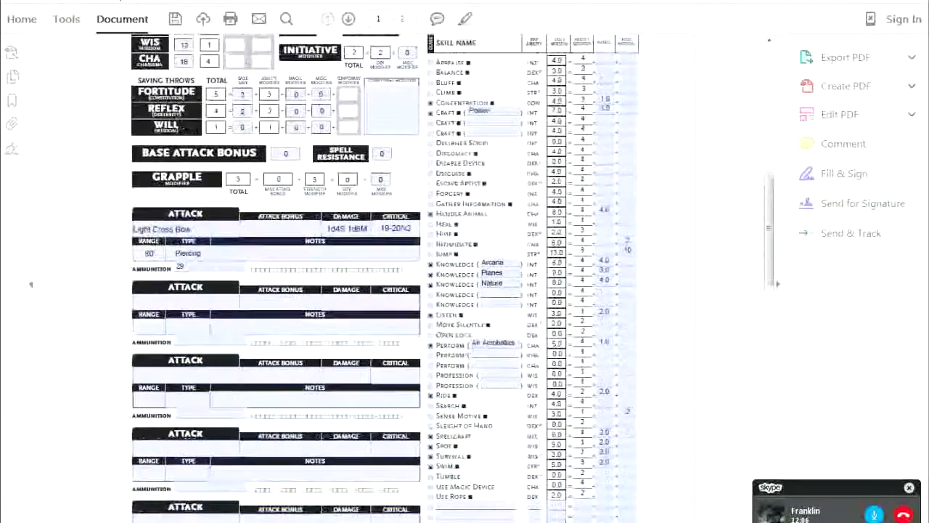
- Bring the handbook's weapons table with the longbow entry back into view
scroll("up", 3)
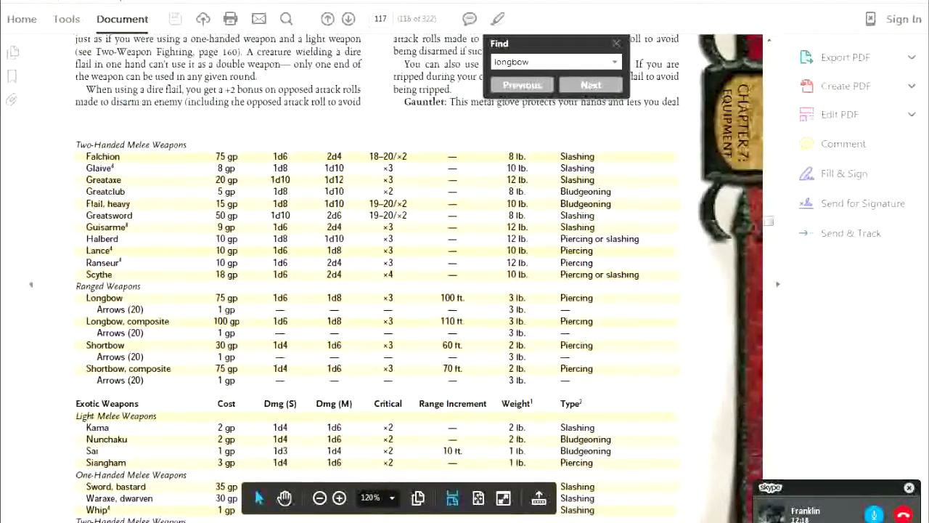
- Browse the weapons tables and step through longbow matches to locate the Longbow rows
scroll("down", 3)
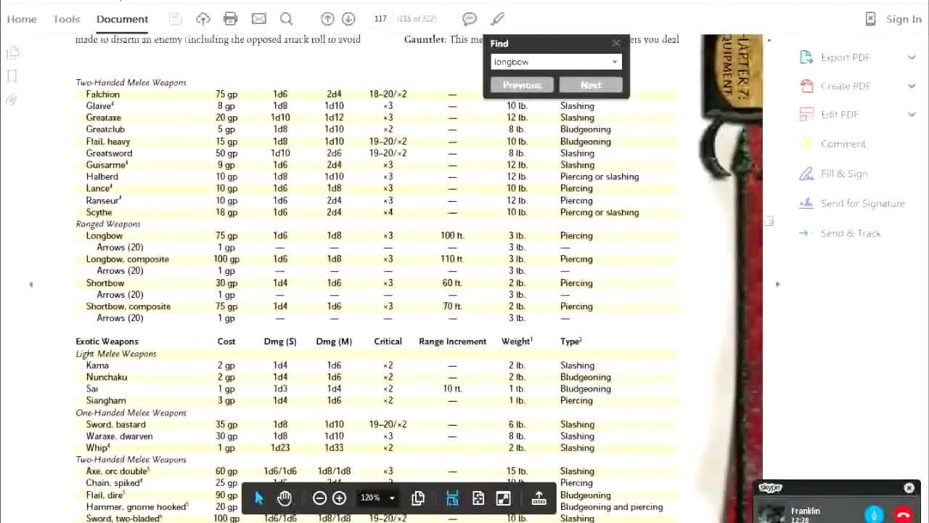
scroll("up", 3)
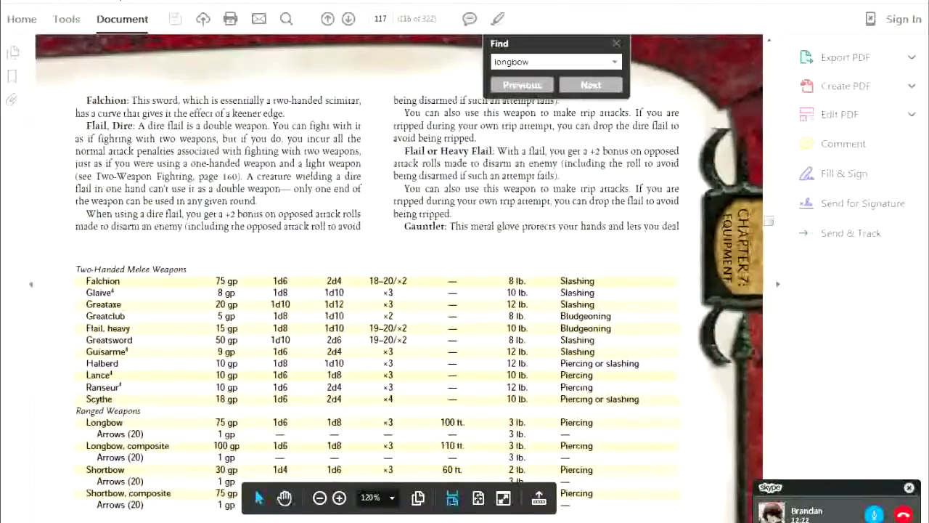
scroll("up", 3)
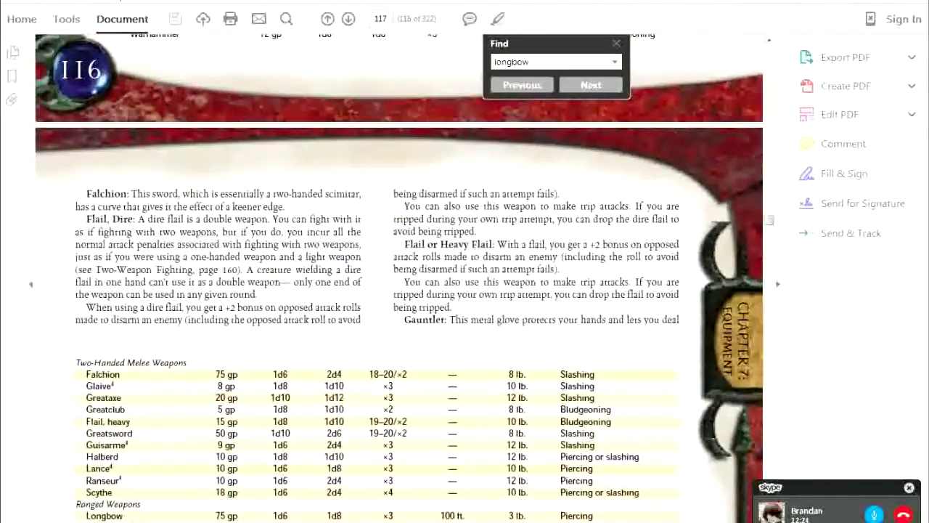
left_click(522, 84)
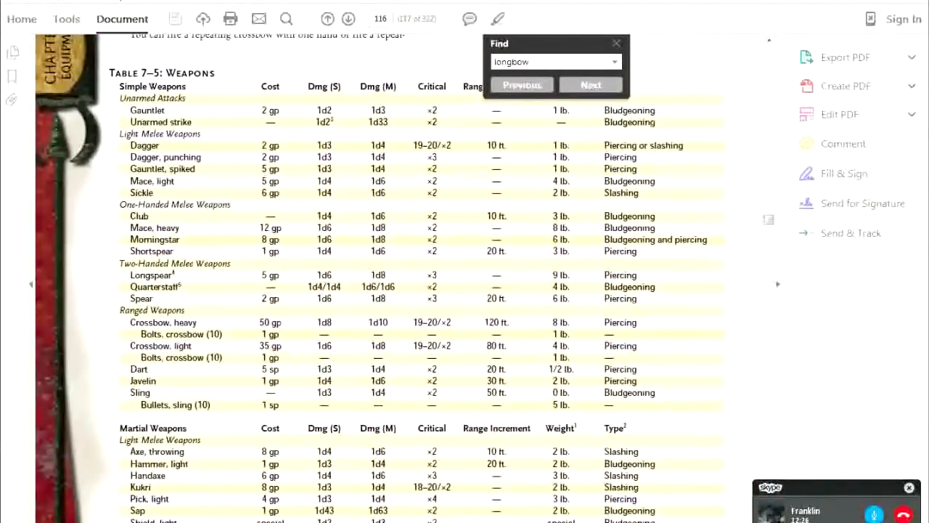
left_click(590, 84)
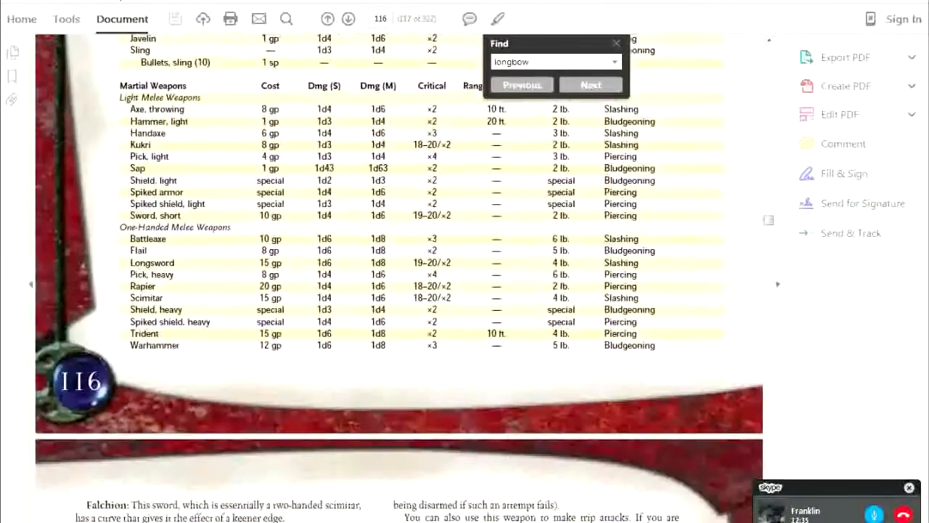
scroll("up", 3)
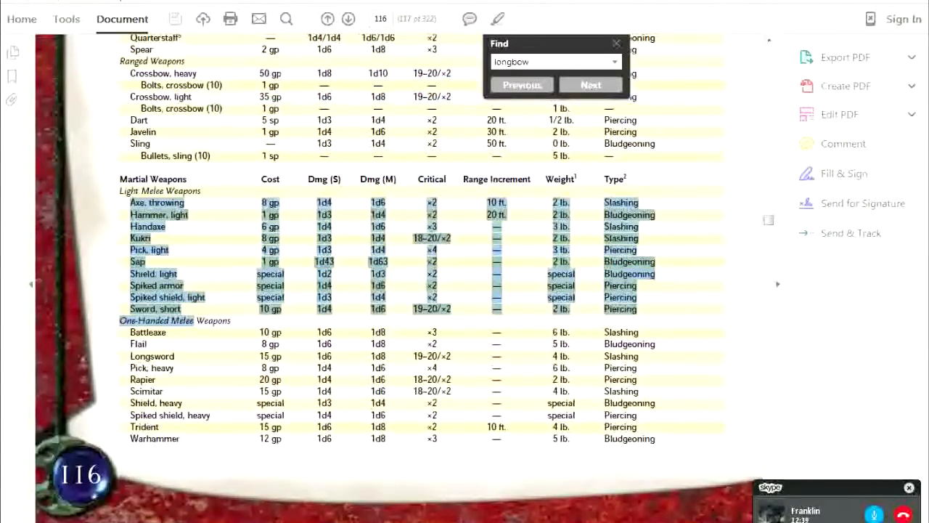
scroll("up", 3)
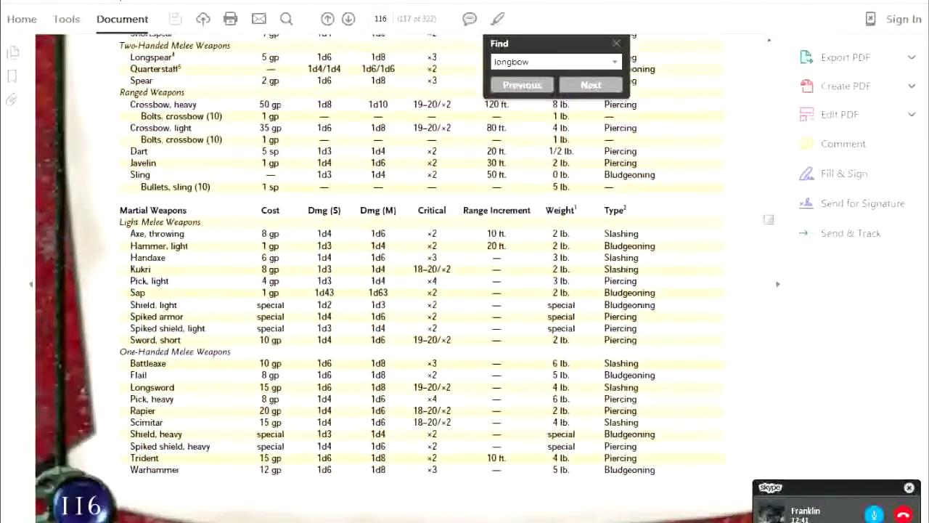
- Select the Longbow and composite longbow rows of the weapons table to check their stats
left_click(590, 84)
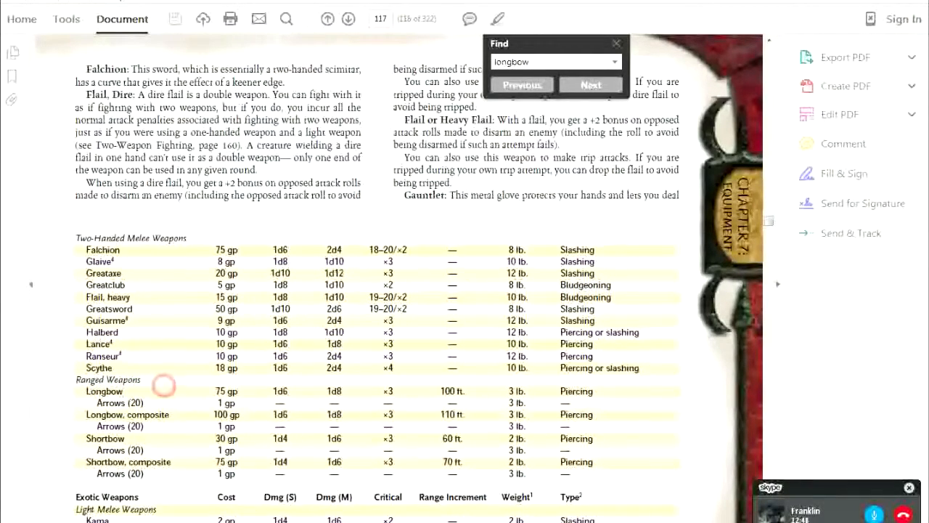
left_click(589, 85)
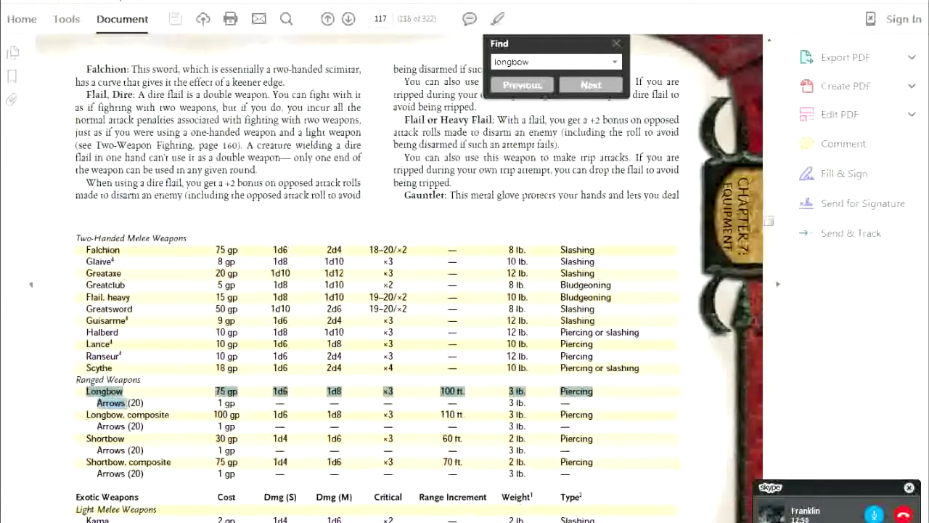
left_click(592, 84)
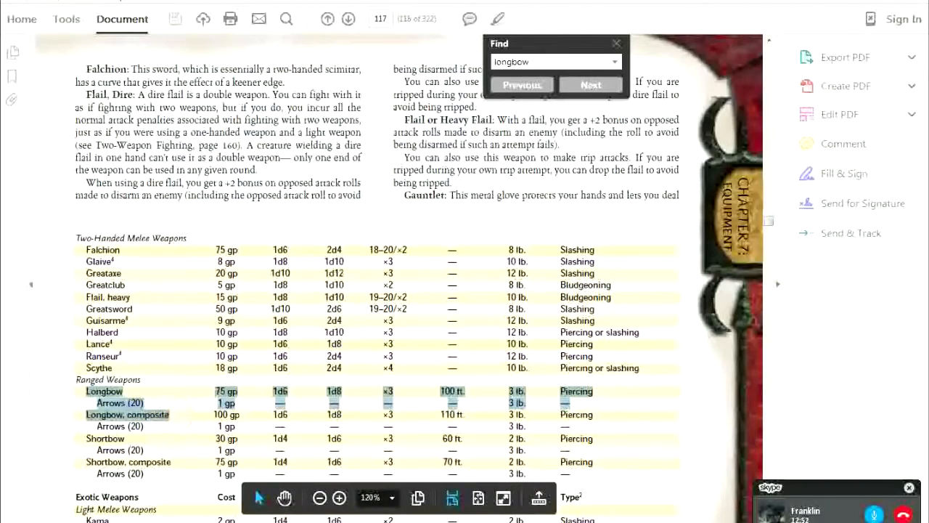
scroll("down", 3)
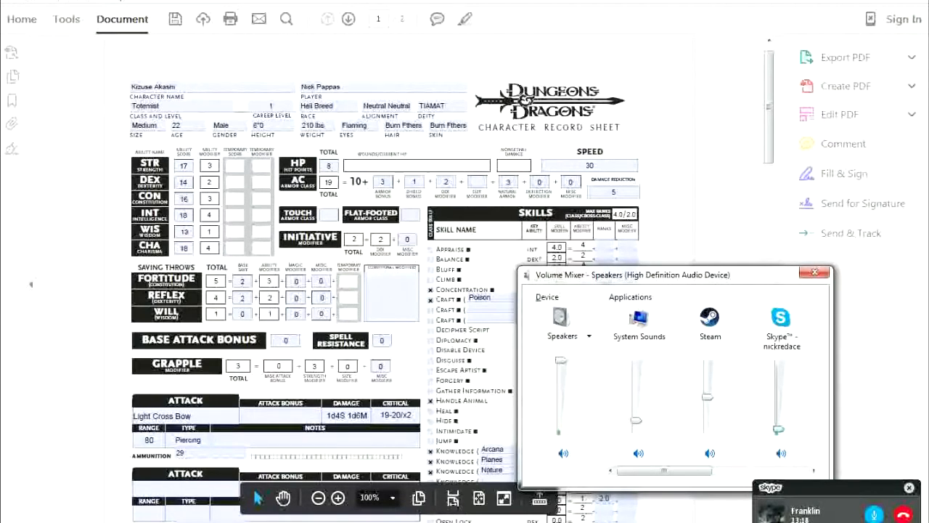
- Close the Windows volume mixer covering the character sheet
left_click(815, 272)
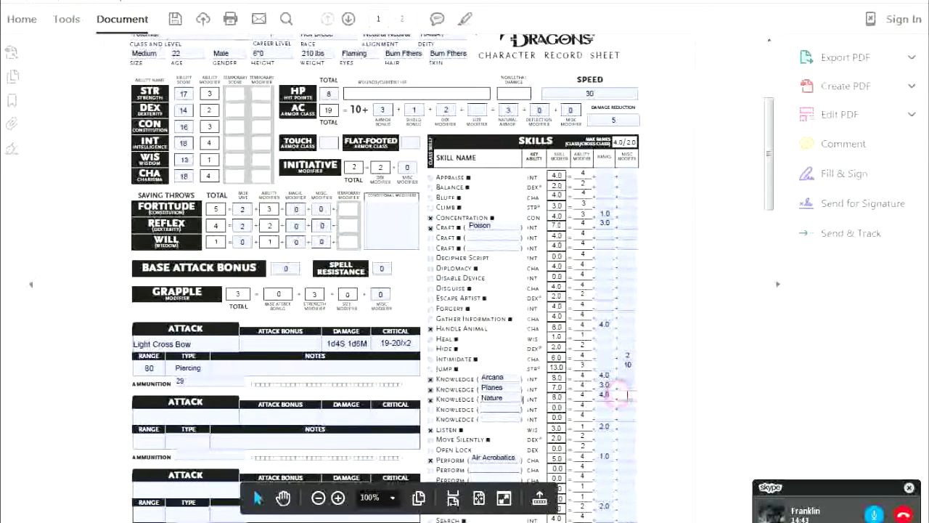
scroll("down", 3)
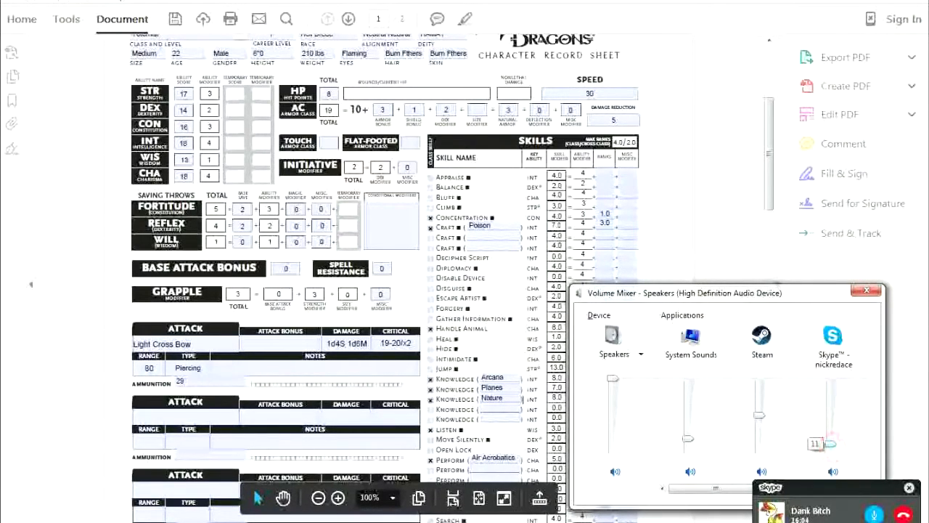
left_click(867, 291)
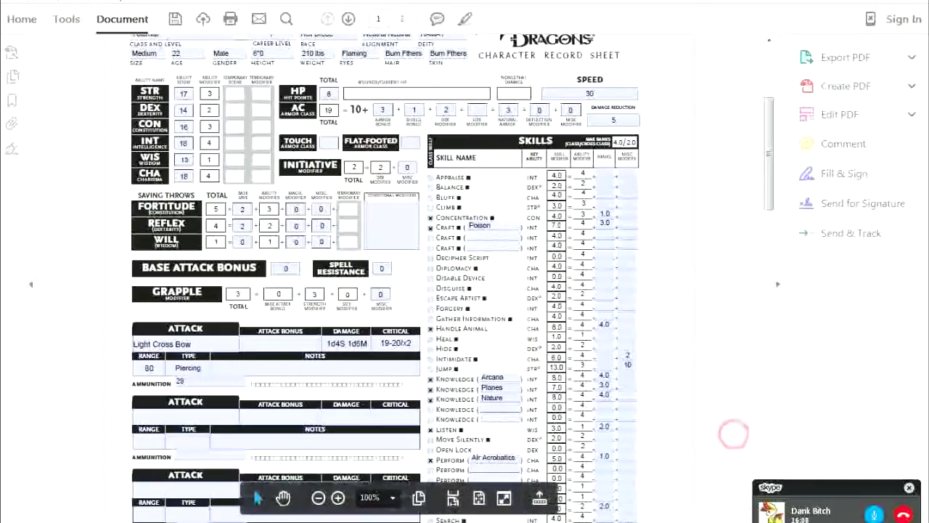
scroll("down", 3)
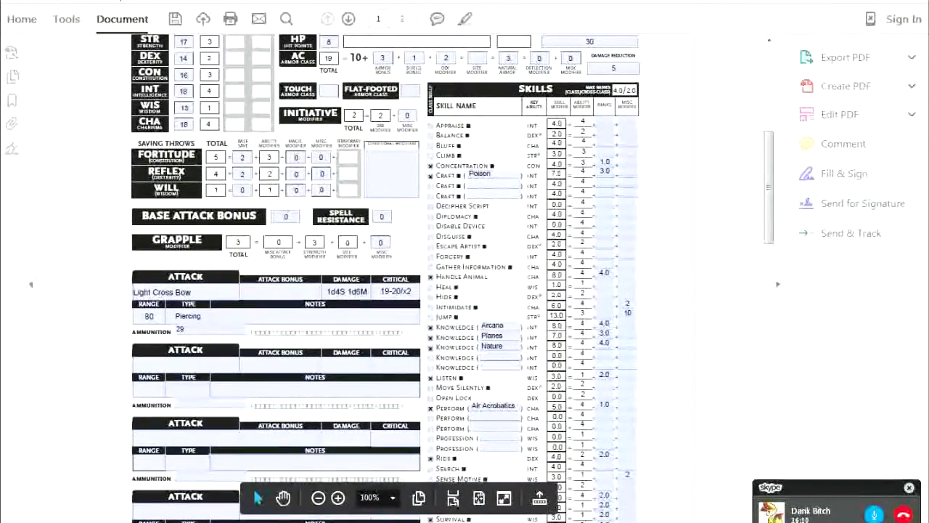
- Edit skill modifier fields in the character sheet's Skills table
scroll("up", 3)
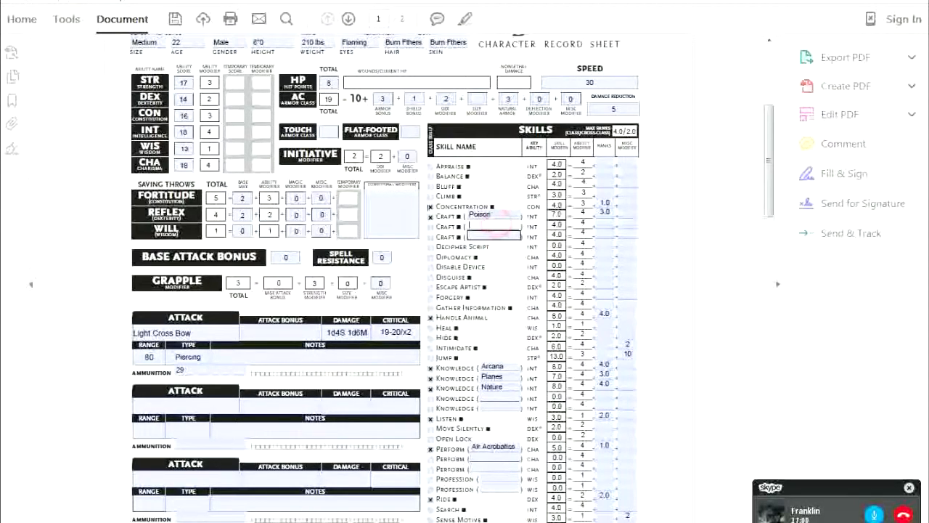
left_click(494, 224)
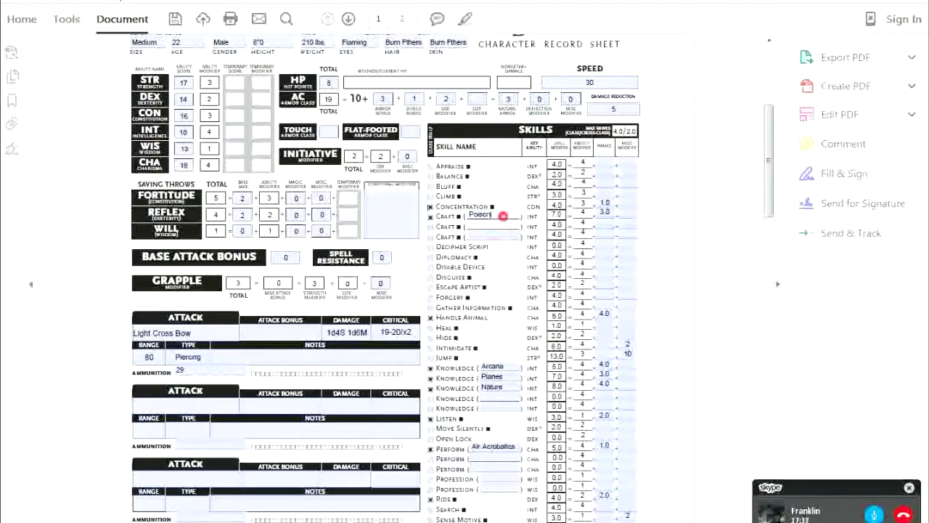
left_click(494, 215)
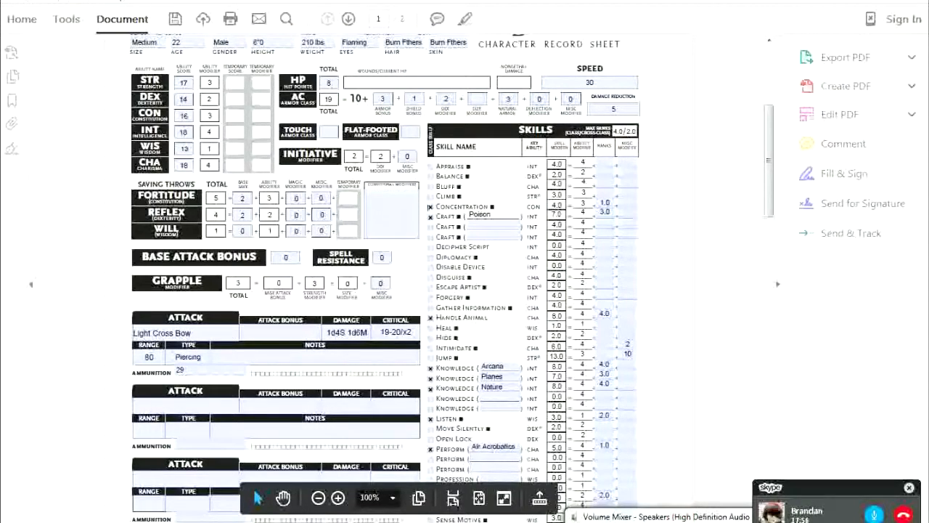
- Adjust application volume in the per-application volume mixer
left_click(662, 517)
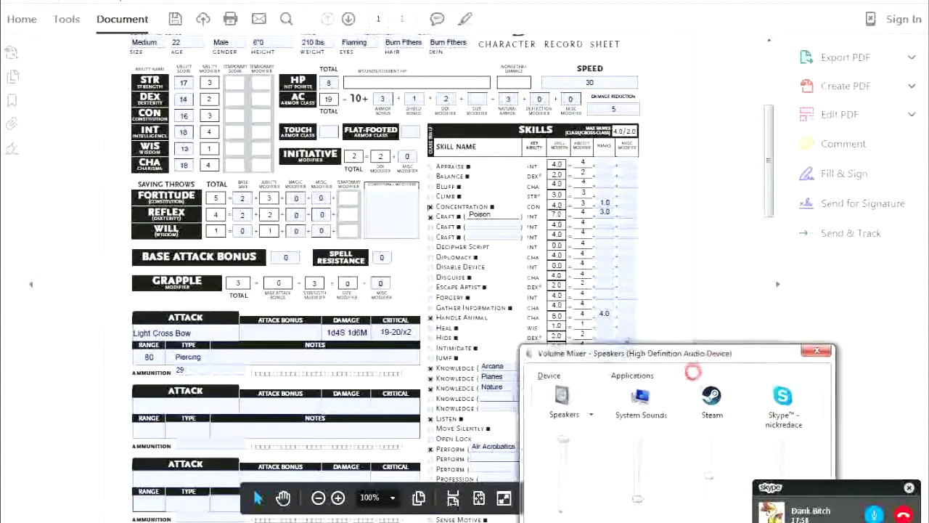
left_click_drag(663, 353, 635, 325)
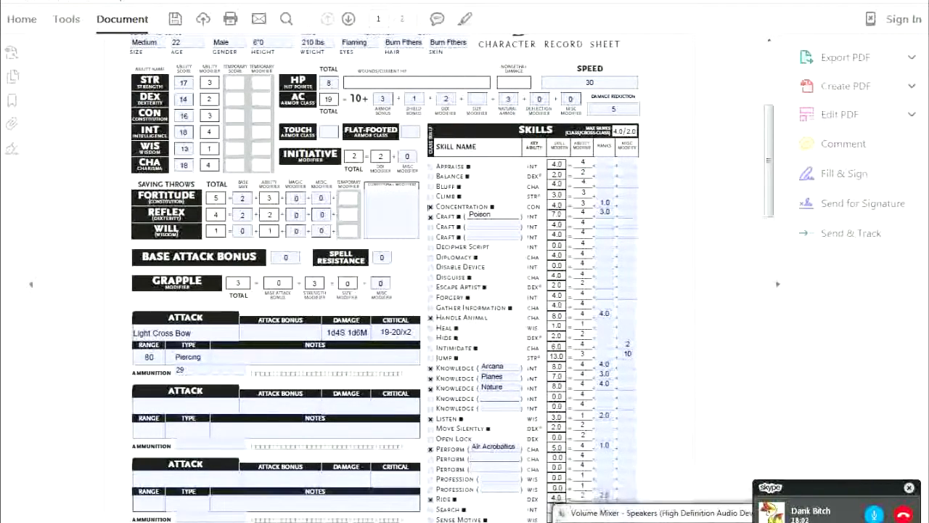
scroll("down", 3)
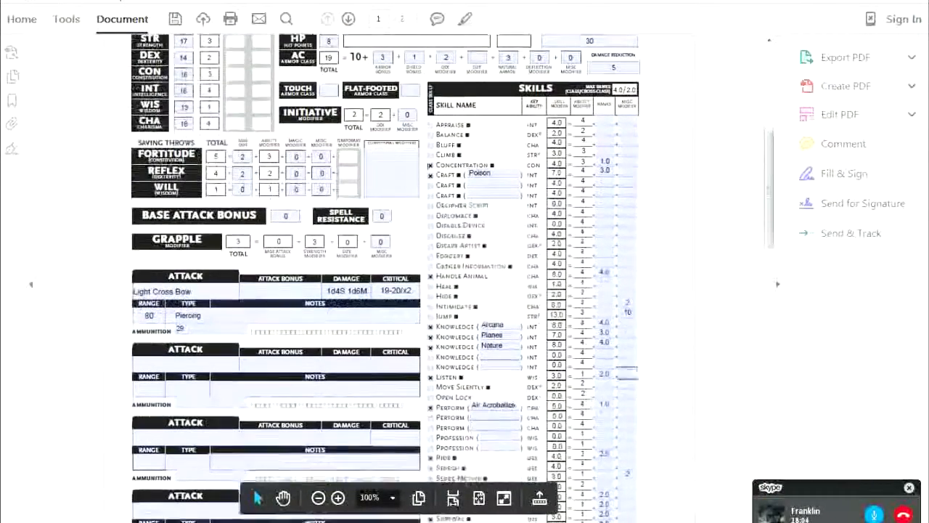
scroll("down", 3)
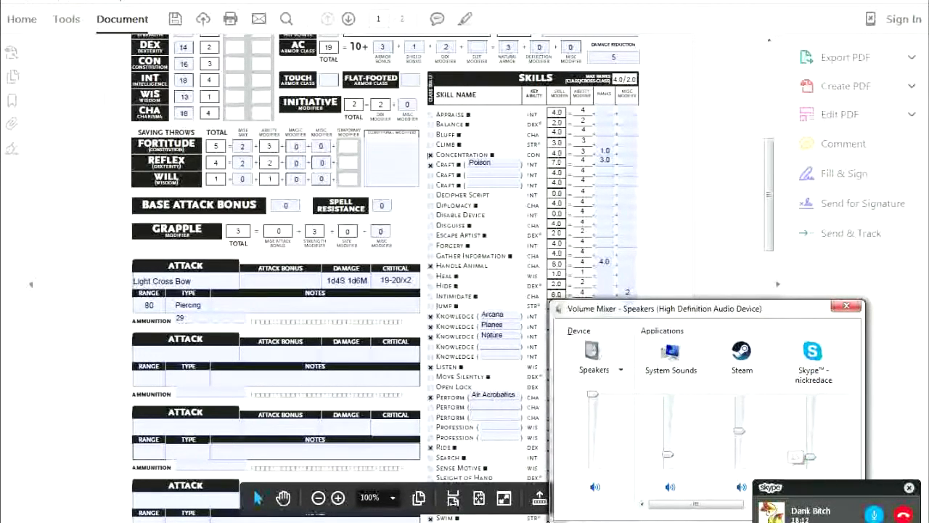
left_click(847, 305)
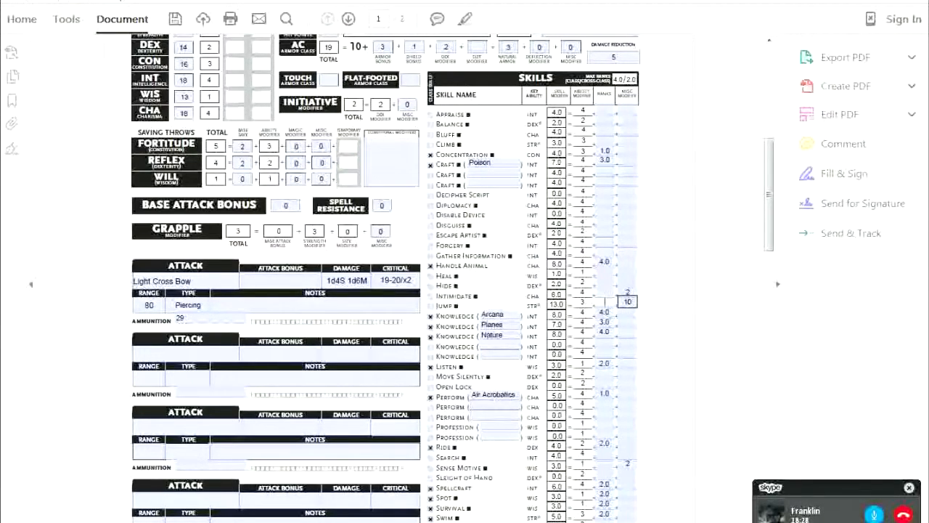
- Confirm the new skill value and move on to editing another skill field
left_click(604, 282)
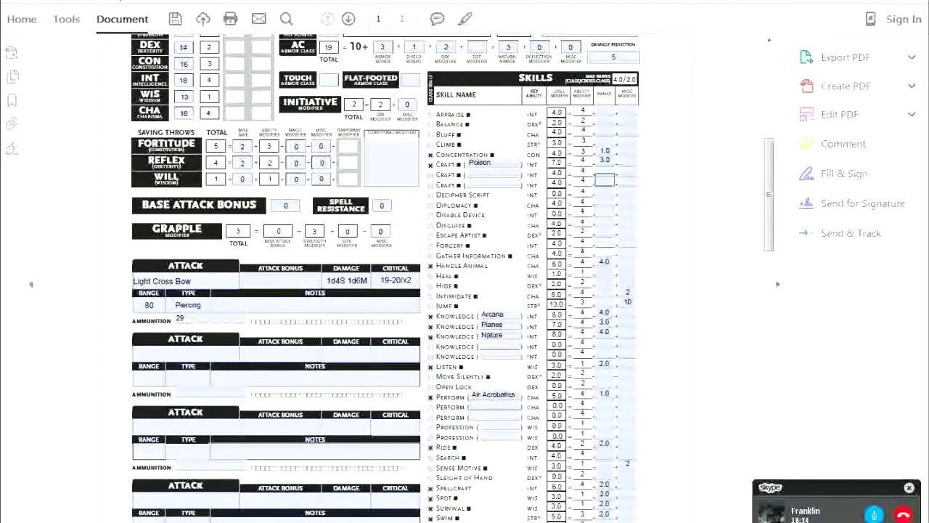
left_click(604, 160)
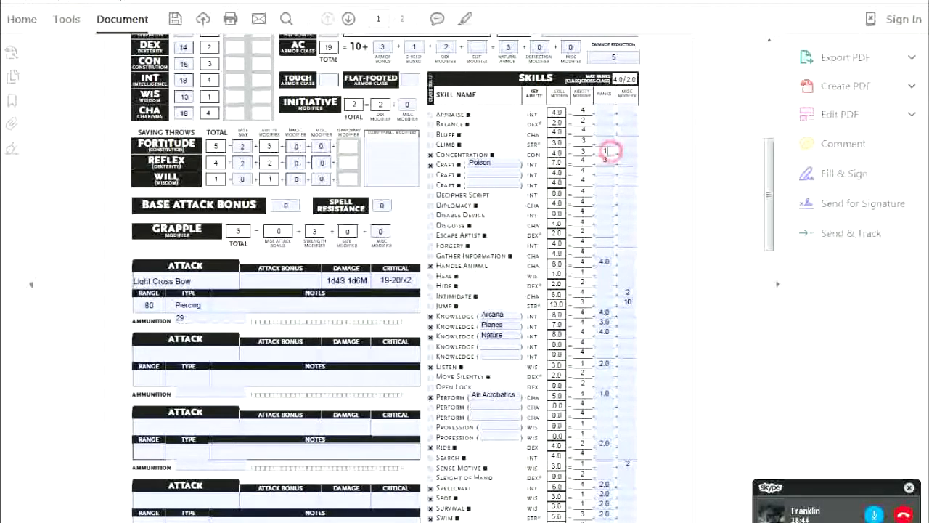
left_click(604, 158)
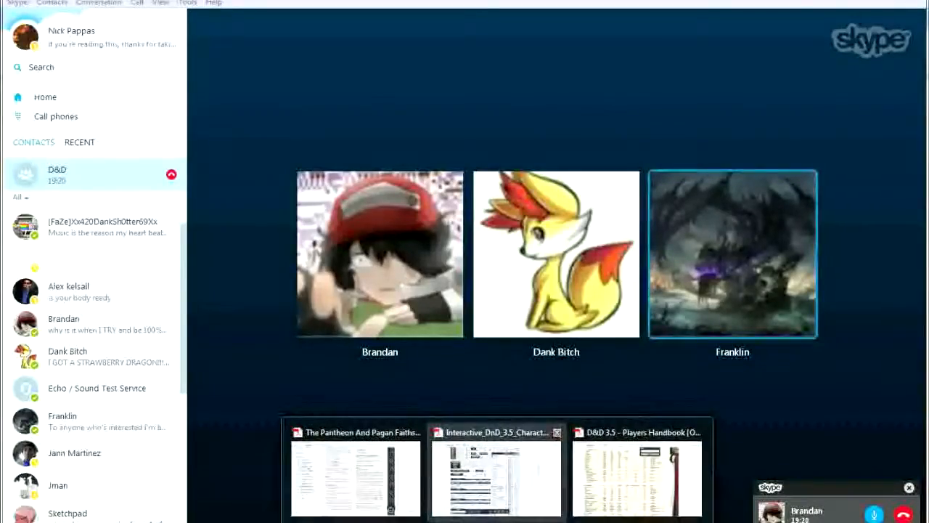
- Bring up the D&D group call view in Skype and dismiss the call quality notice
left_click(497, 465)
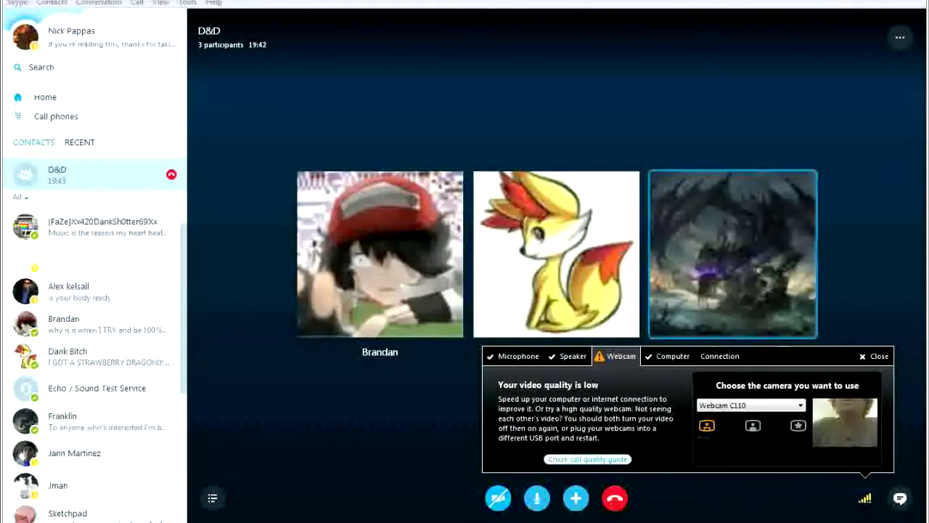
left_click(880, 356)
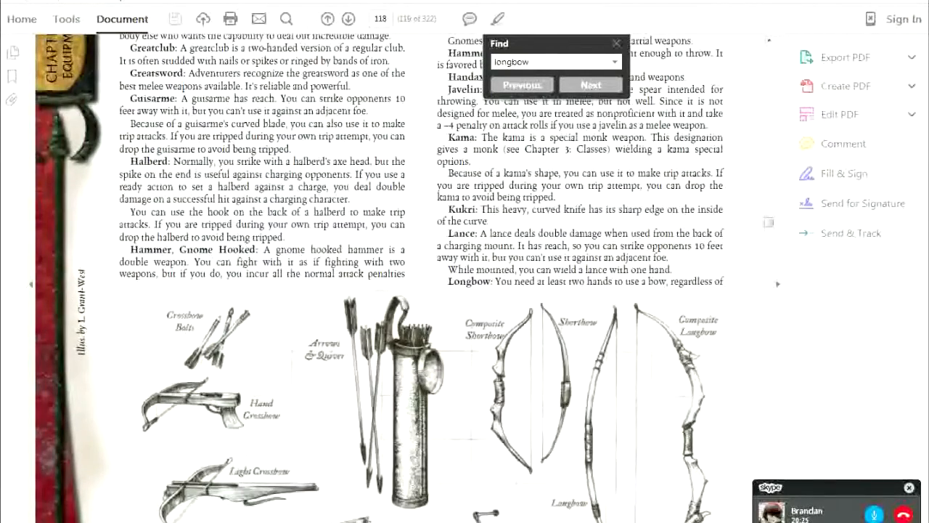
- Step through longbow matches to the start of Table 7-5 Weapons in the handbook
scroll("down", 3)
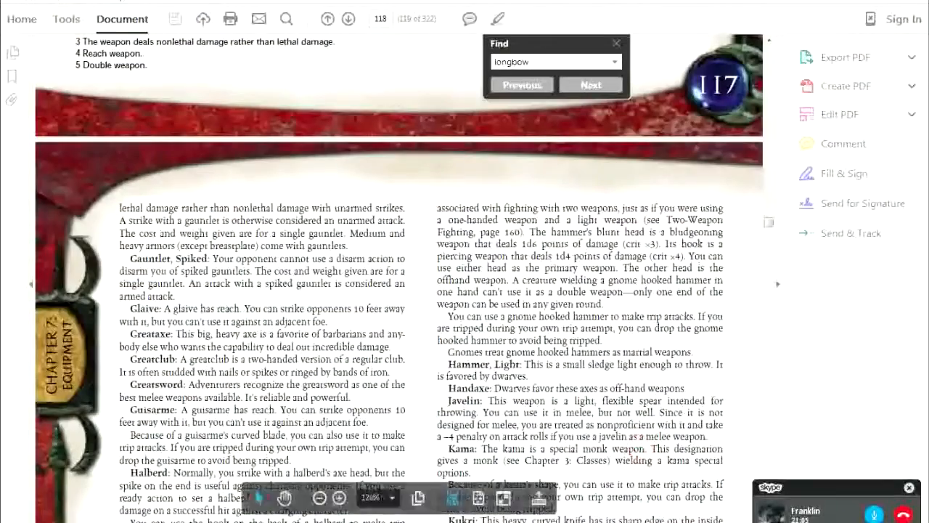
left_click(520, 84)
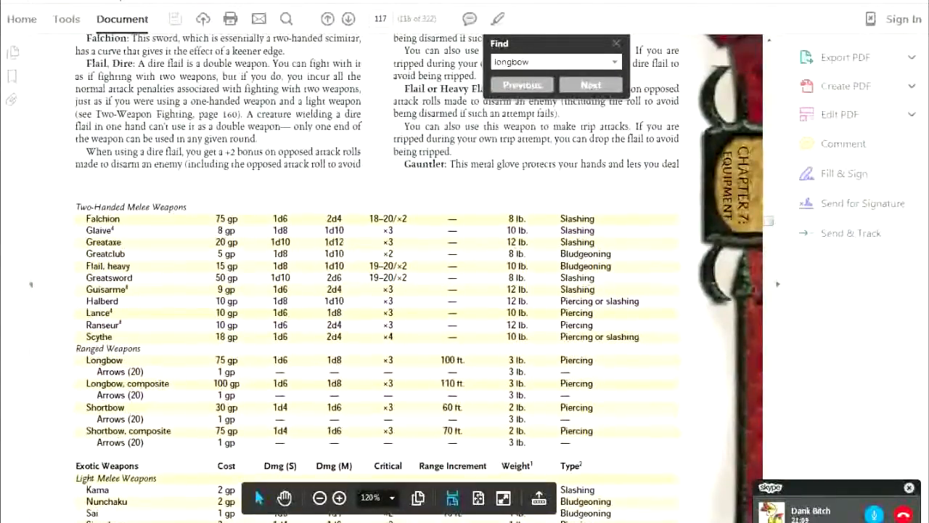
left_click(521, 84)
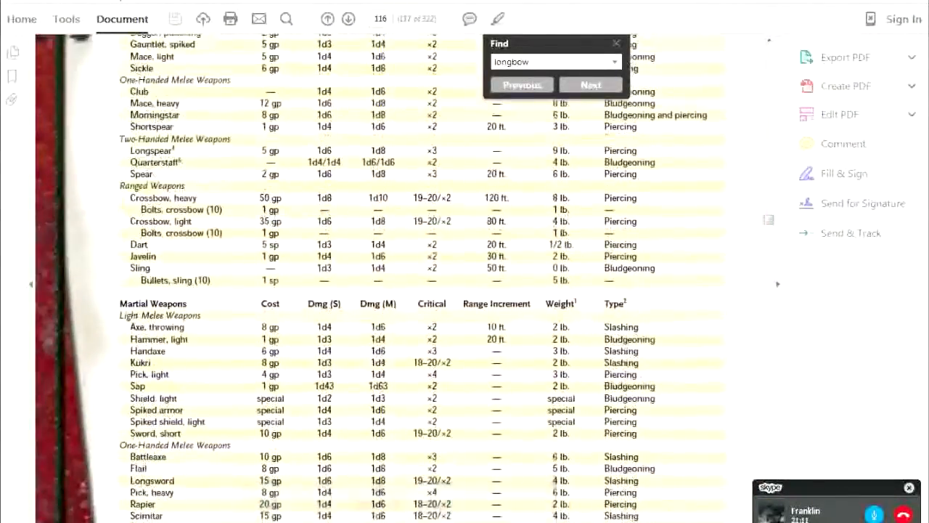
scroll("up", 3)
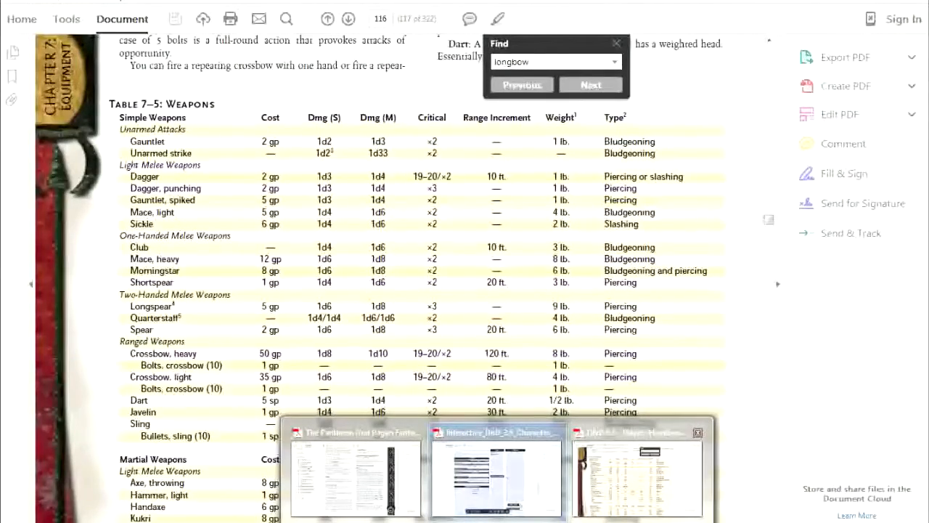
- Switch to the character sheet, then to the Pantheon book via the taskbar
left_click(497, 476)
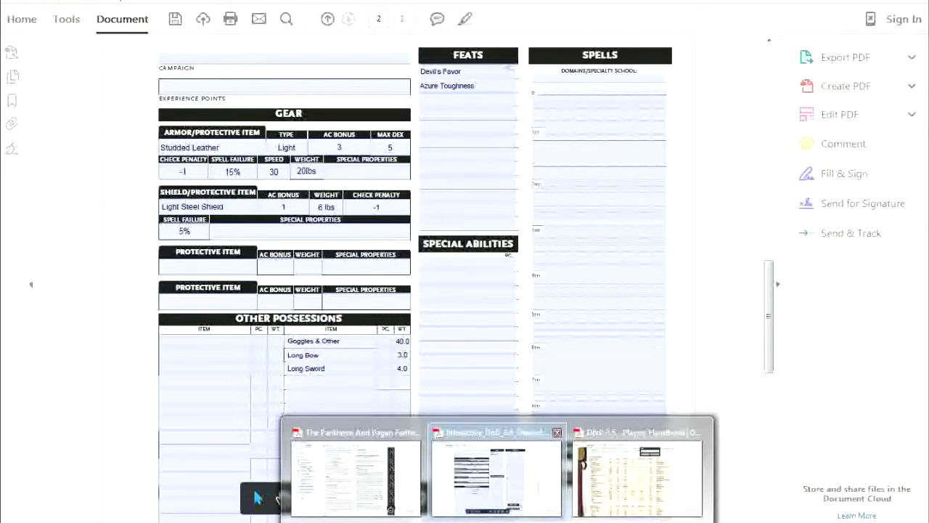
left_click(354, 477)
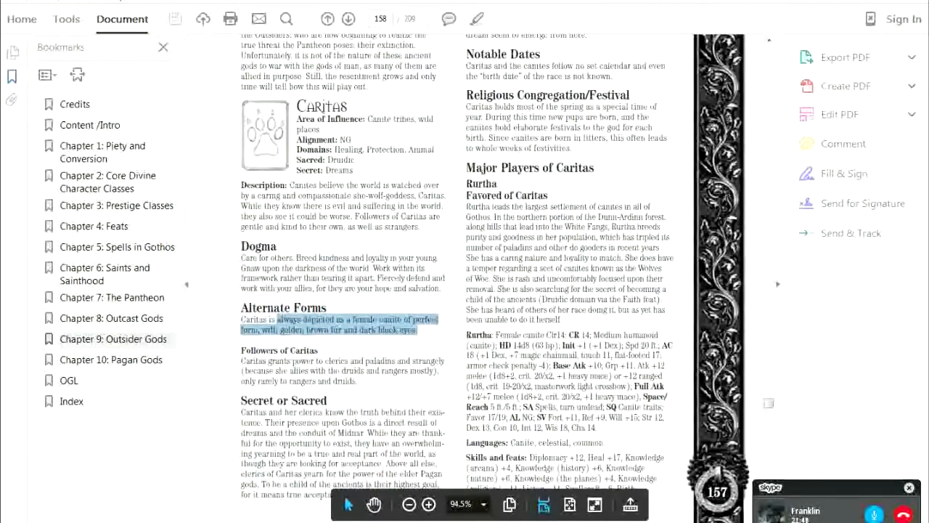
- Read down the Caritas pages and select the passage about Dug's origins
scroll("down", 3)
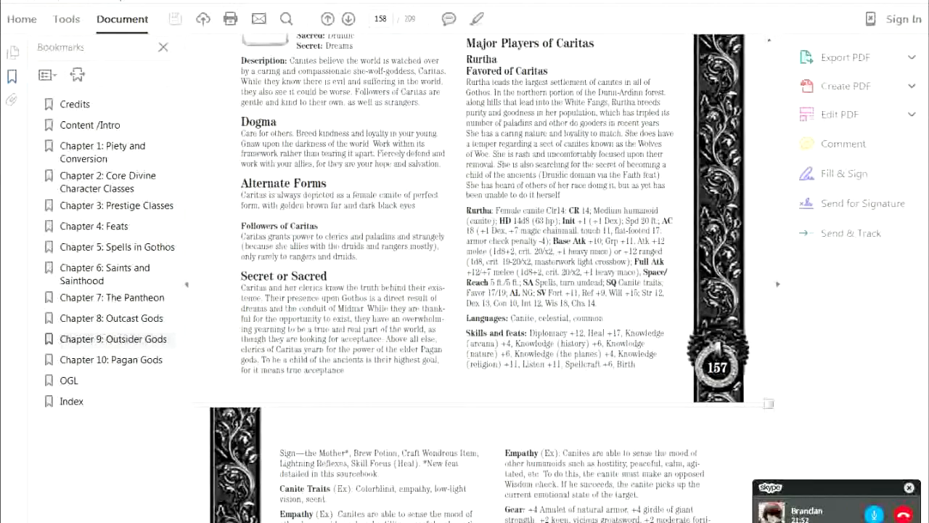
scroll("down", 3)
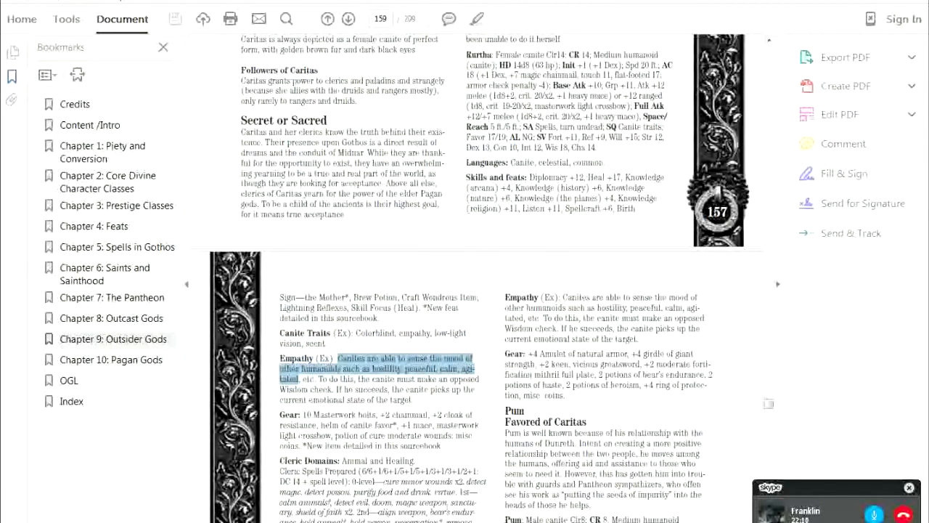
scroll("down", 3)
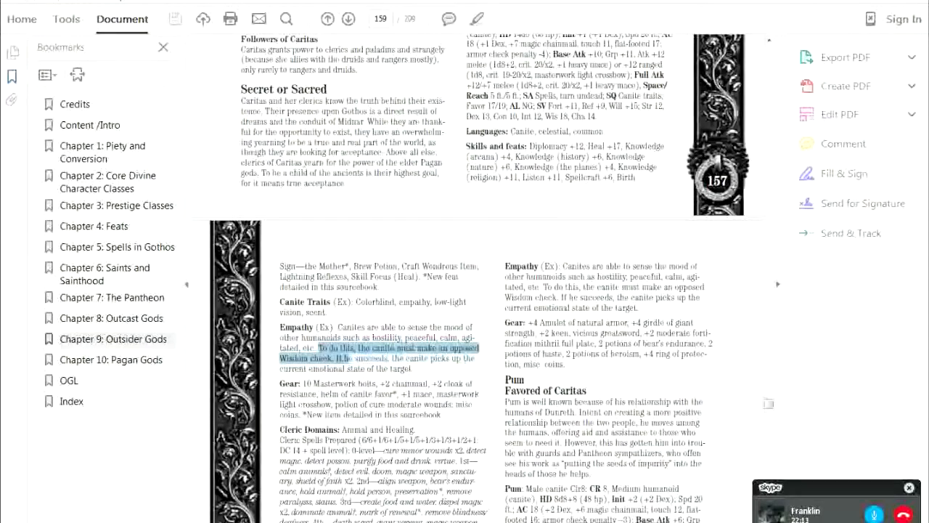
scroll("down", 3)
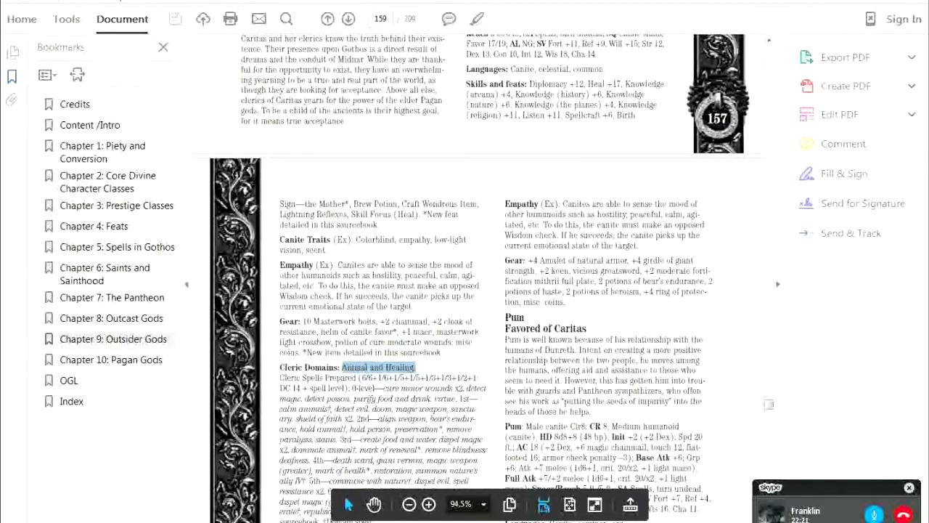
scroll("down", 3)
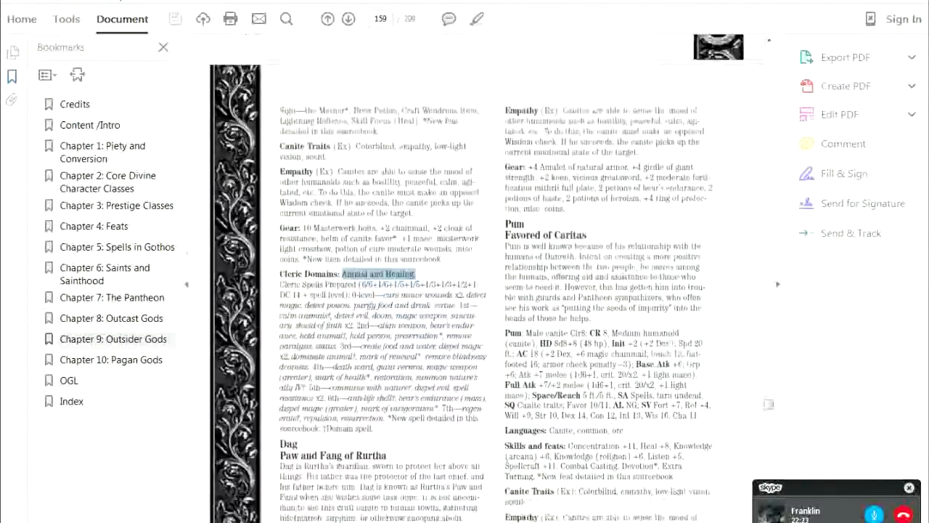
scroll("down", 3)
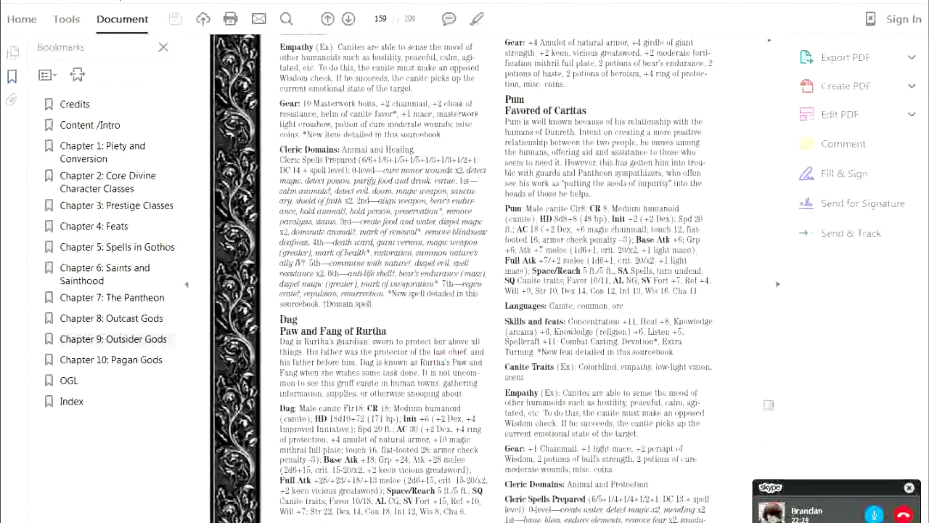
left_click_drag(282, 350, 479, 380)
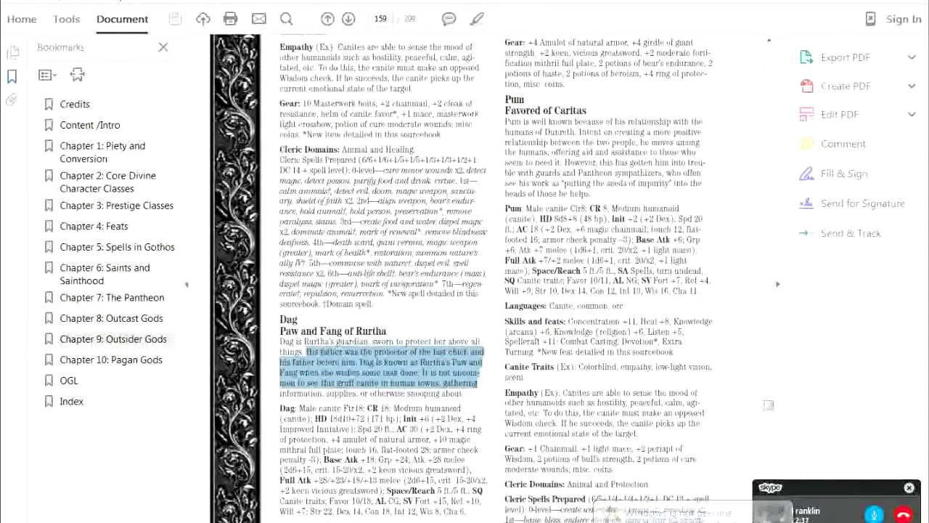
- Continue reading the passages on Caritas's major followers Rurtha, Dug and Pun
scroll("down", 3)
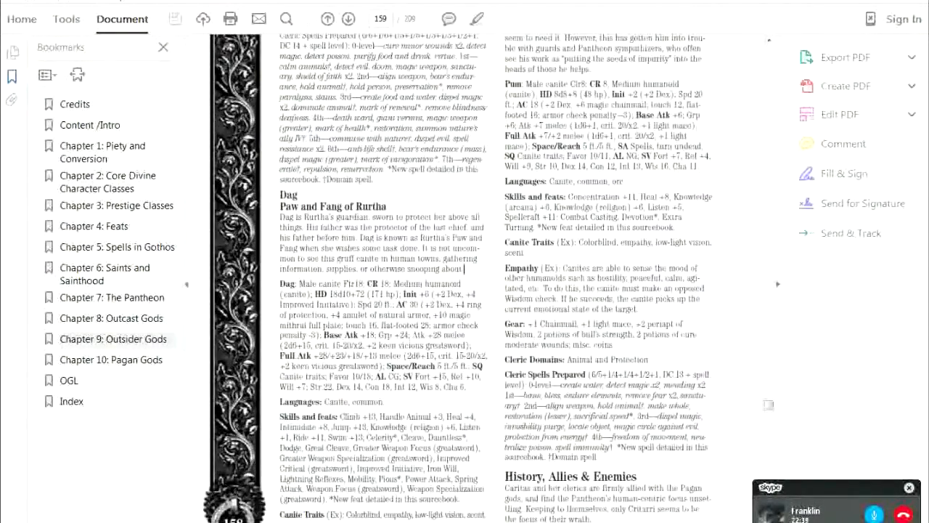
scroll("up", 3)
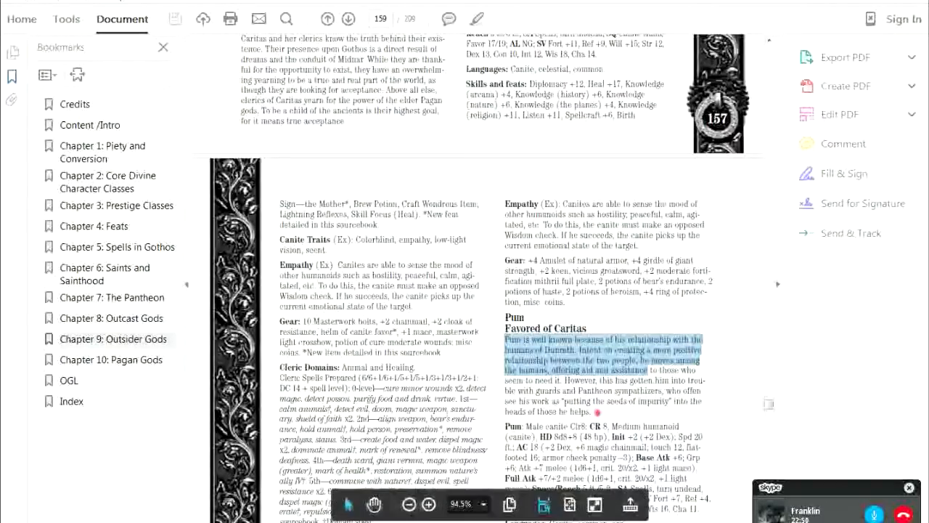
scroll("down", 3)
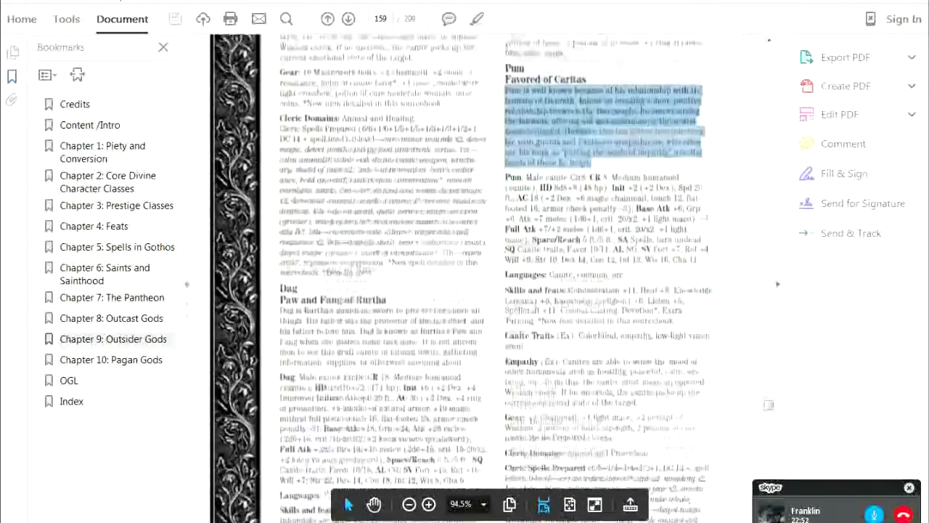
scroll("down", 3)
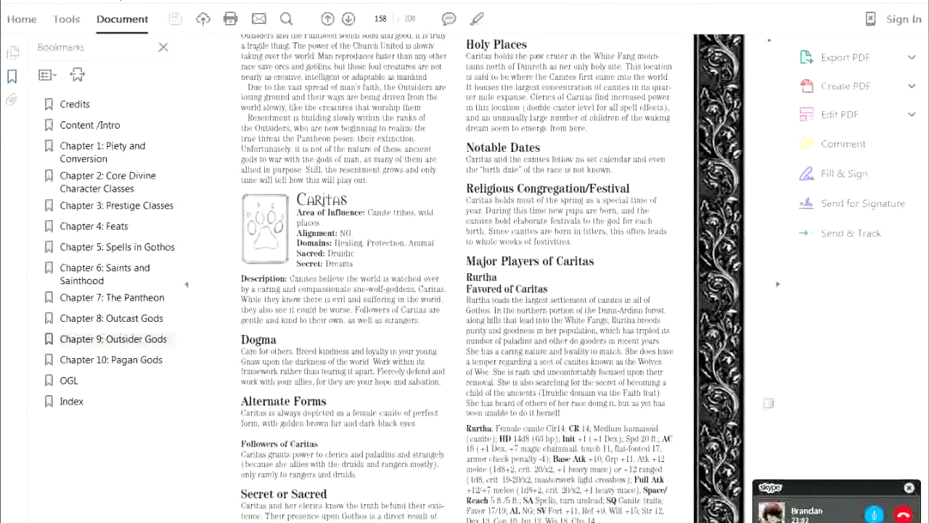
scroll("up", 3)
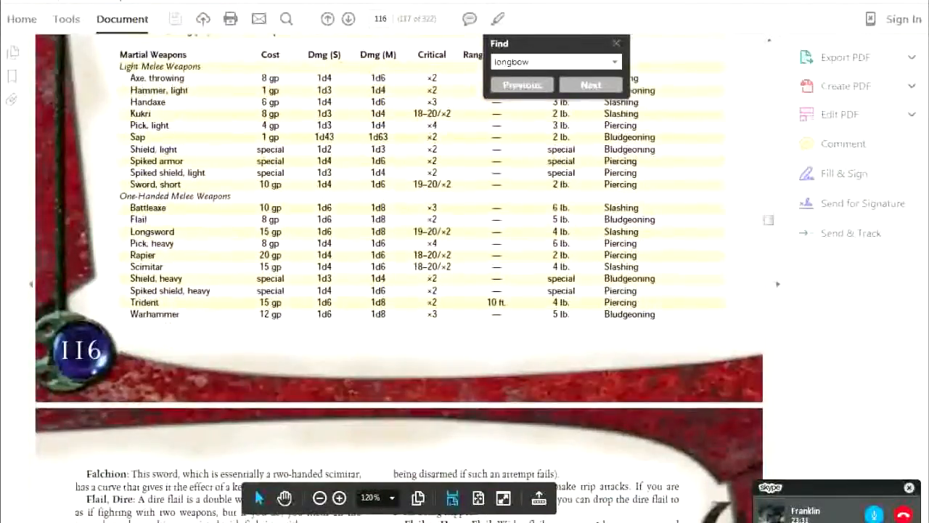
- Step through the 'longbow' Find matches and view the Longbow entry and weapon illustrations
left_click(591, 84)
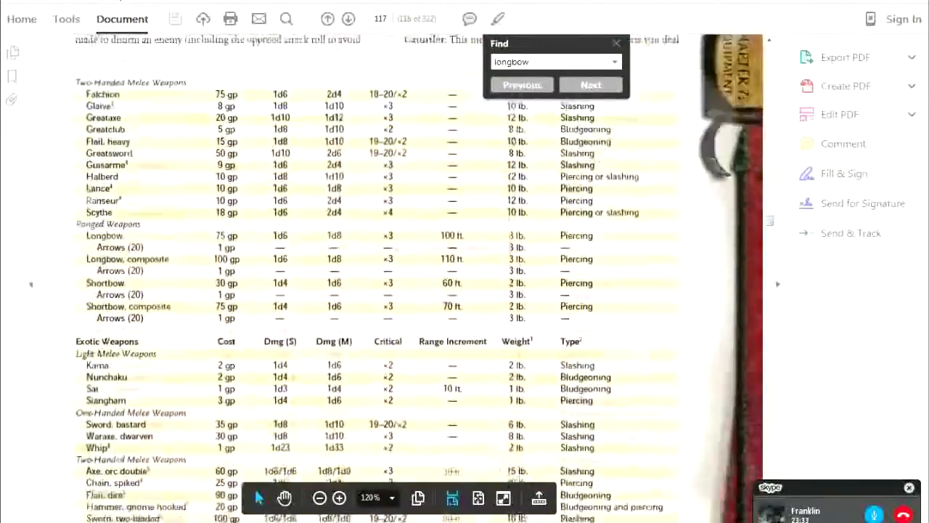
left_click(589, 85)
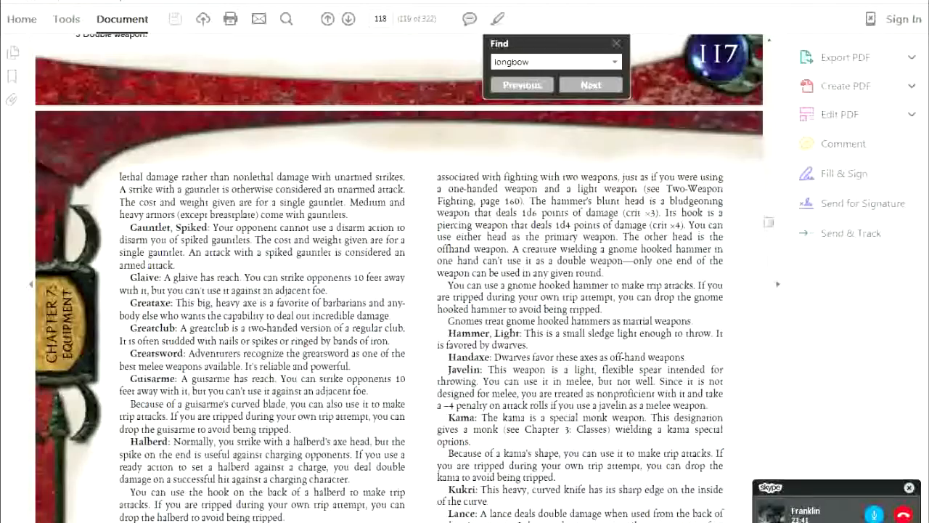
left_click(590, 84)
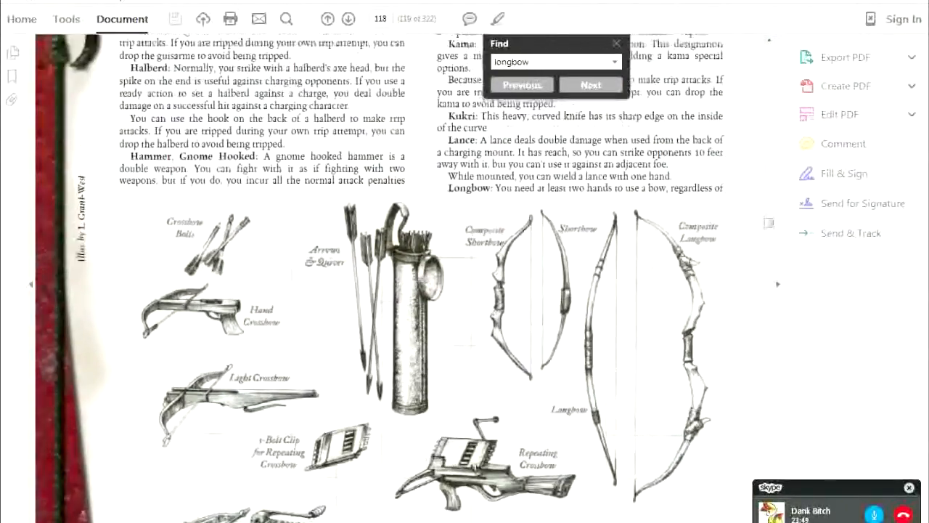
scroll("up", 3)
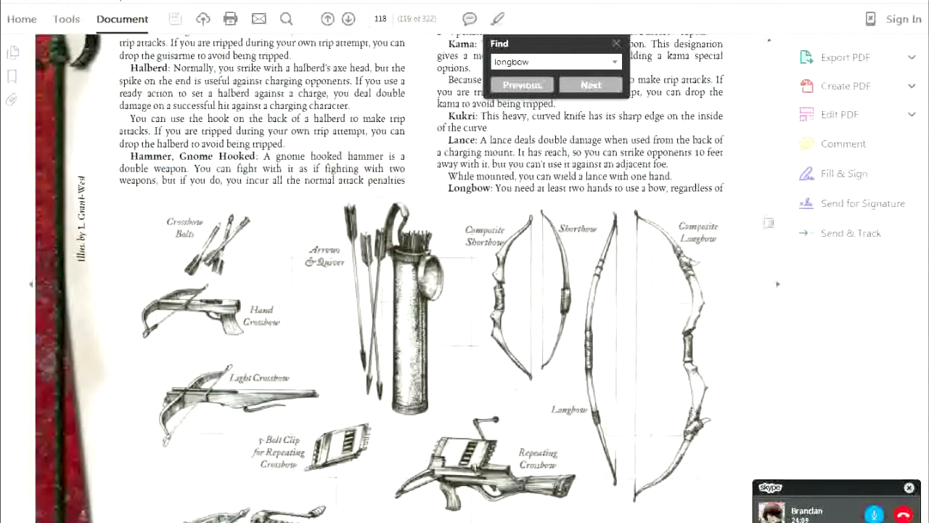
scroll("down", 3)
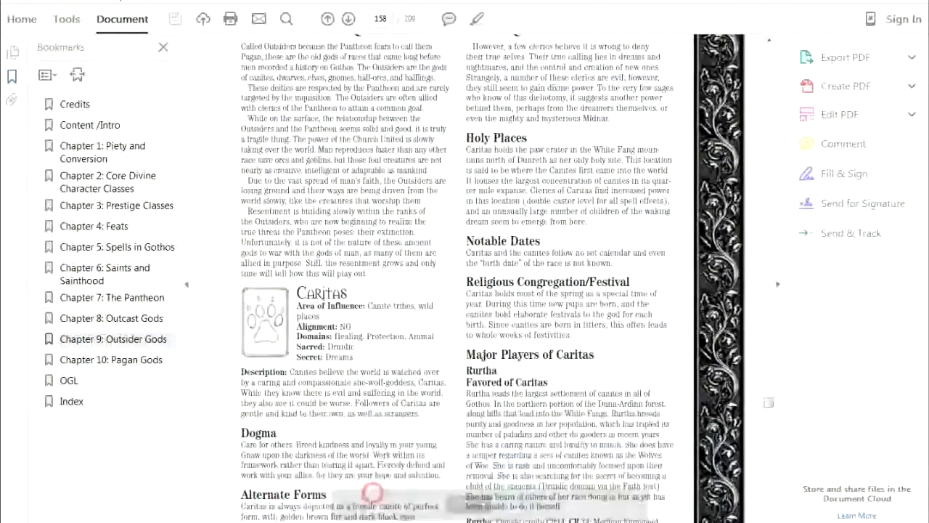
- Jump via the Pagan Gods and Outsider Gods bookmarks and scroll up to the Critarri entry
left_click(110, 360)
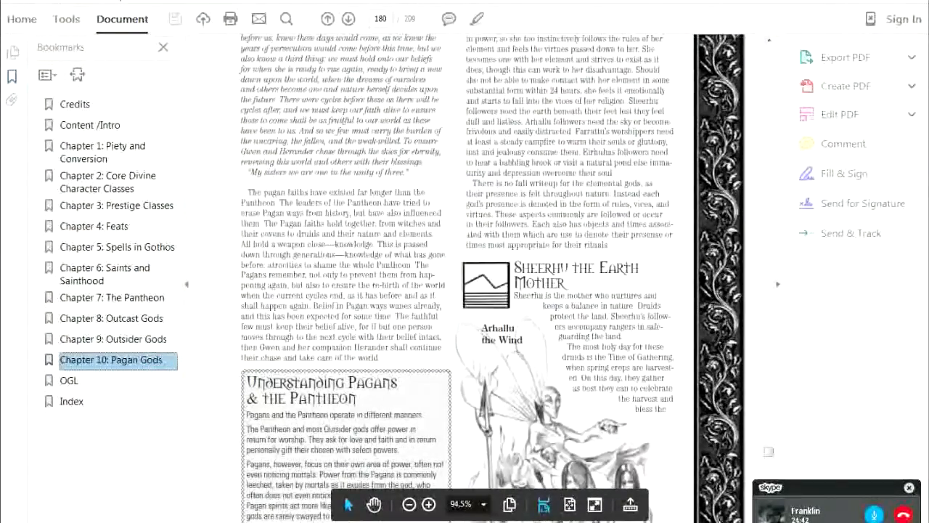
scroll("down", 3)
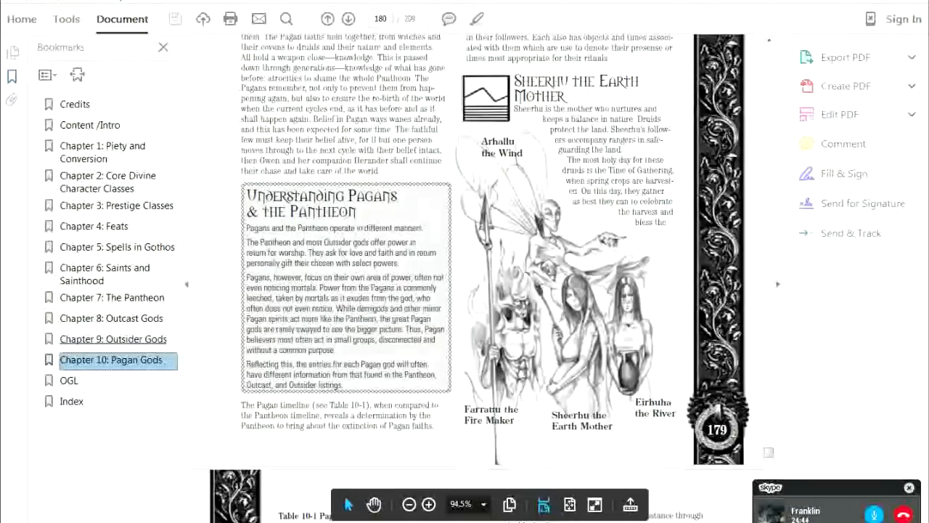
left_click(113, 339)
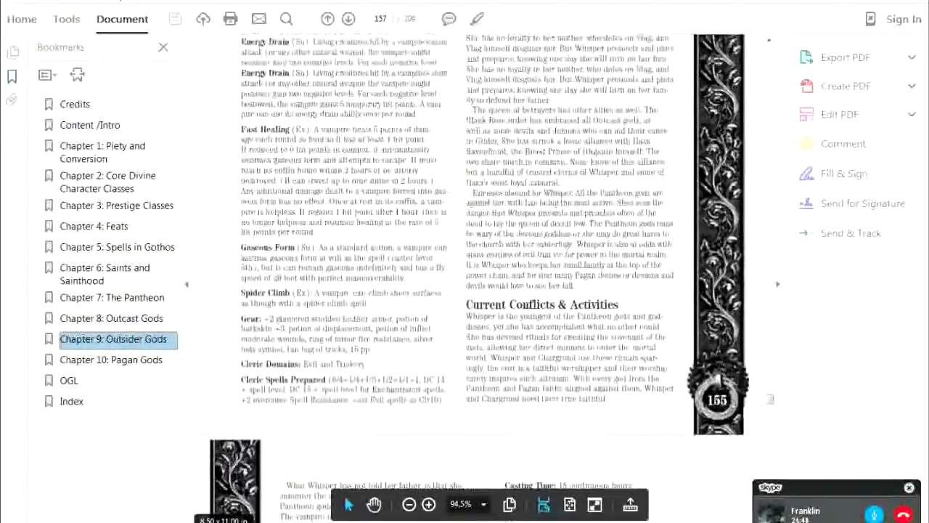
scroll("up", 3)
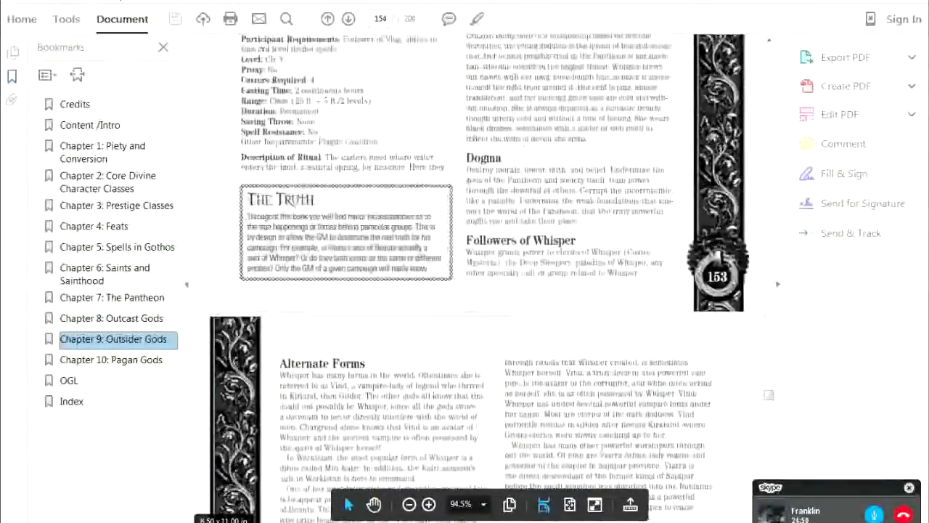
scroll("up", 3)
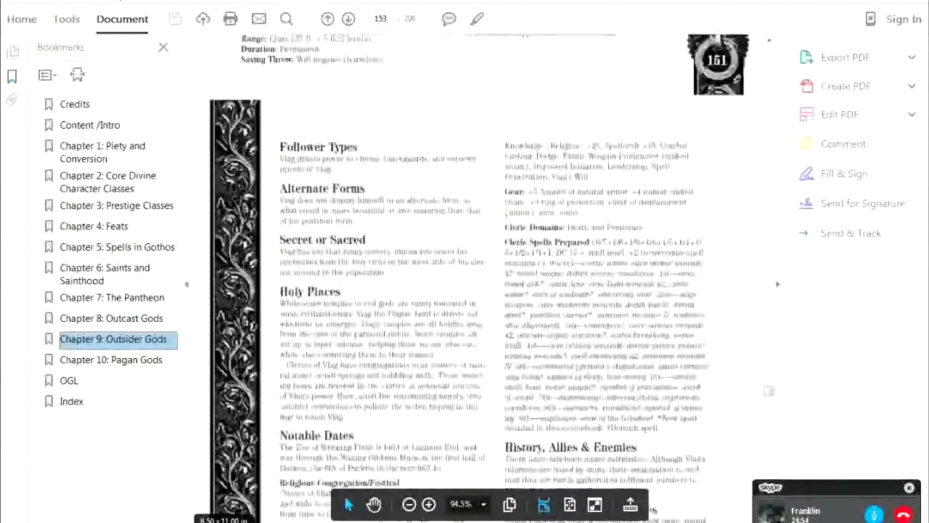
scroll("up", 3)
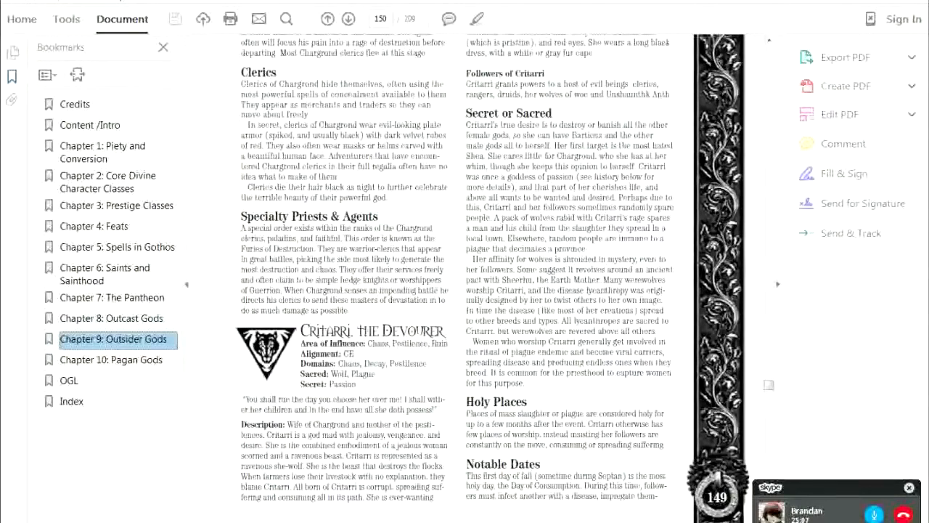
- Select passages from Critarri's description and read down through the Vlag and Whisper the Corruptor entries
left_click_drag(278, 398, 424, 398)
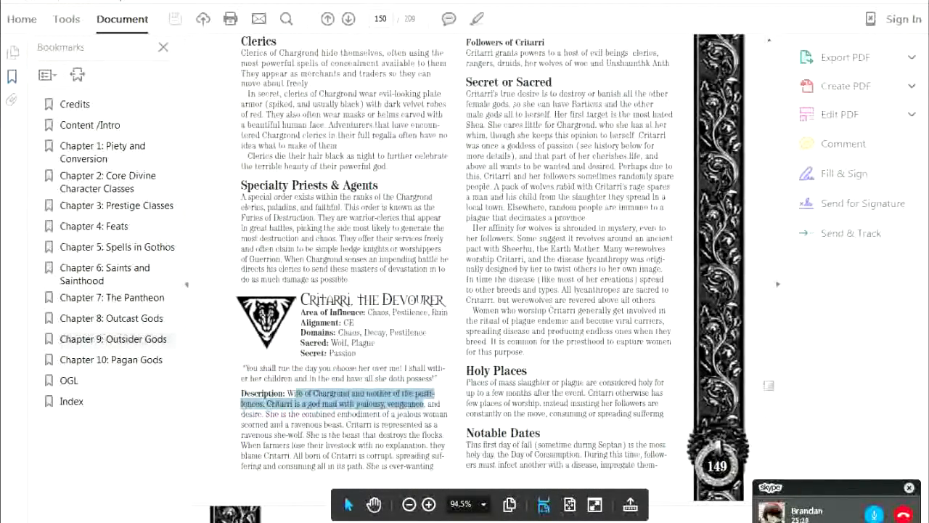
scroll("down", 3)
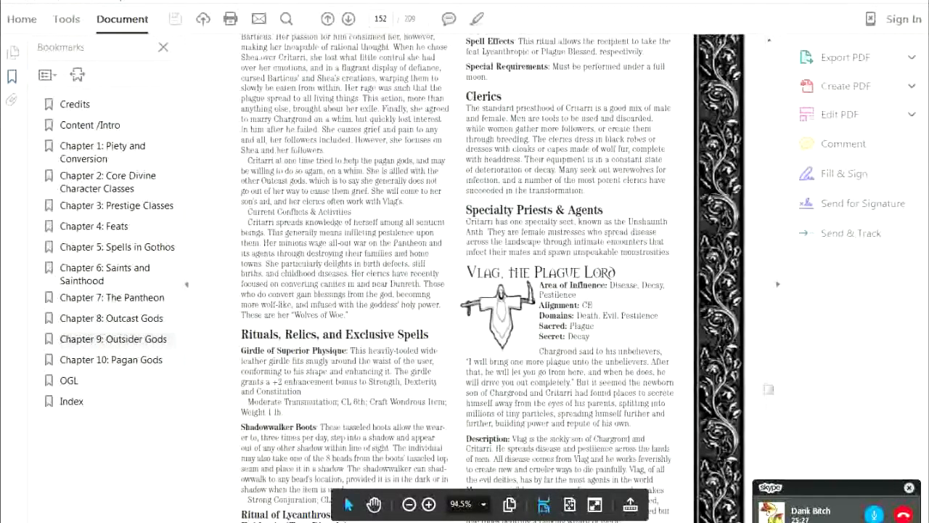
left_click_drag(541, 352, 662, 360)
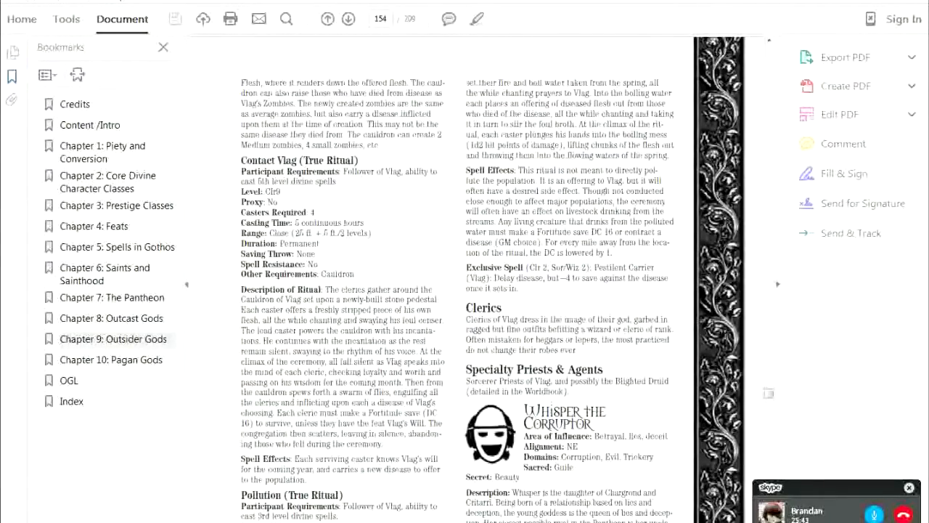
scroll("down", 3)
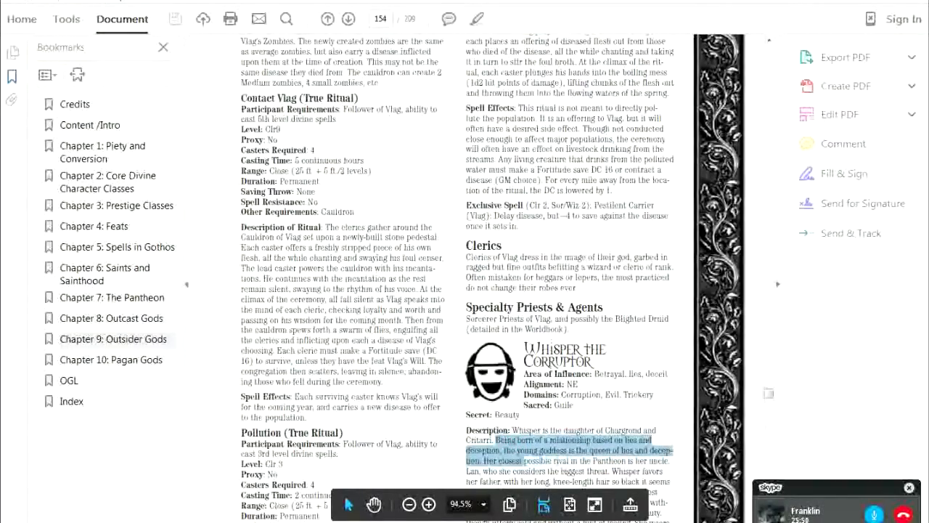
scroll("down", 3)
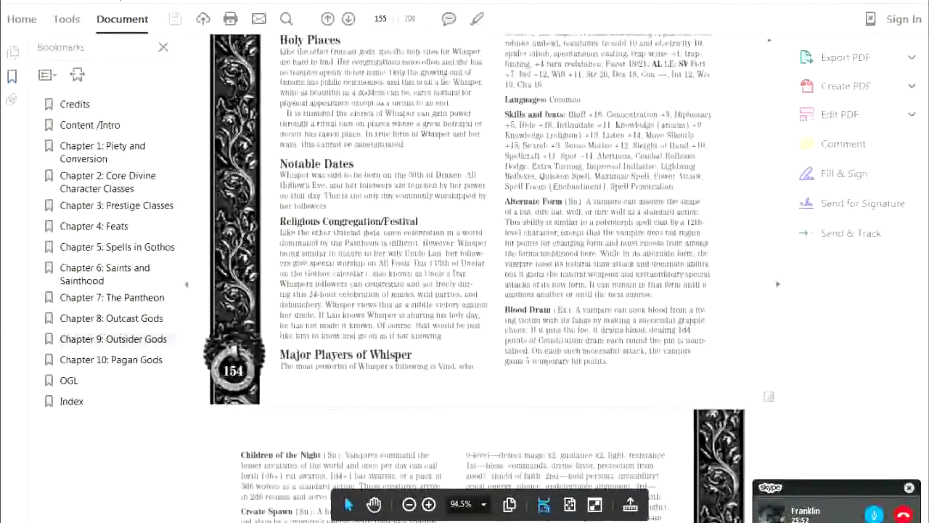
- Scroll back down to Caritas's page 158 in the Pantheon, then bring Google Chrome forward
scroll("down", 3)
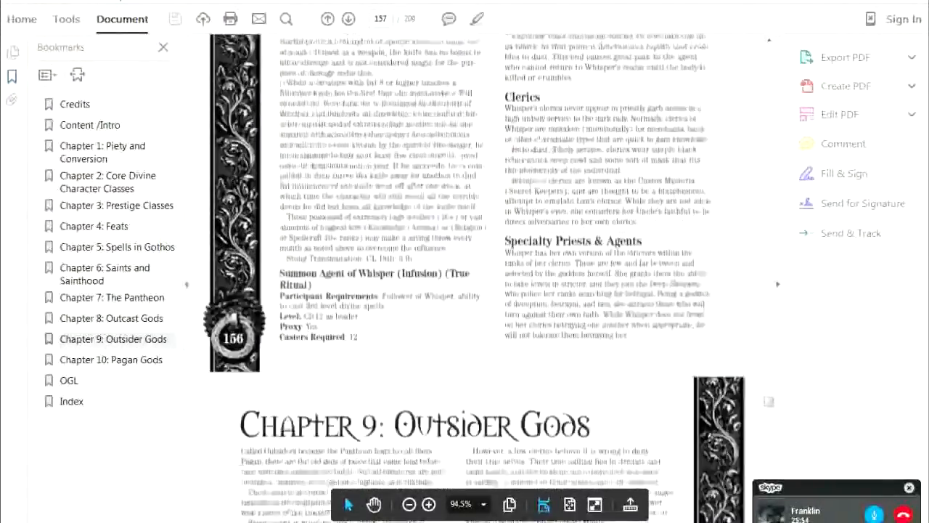
scroll("down", 3)
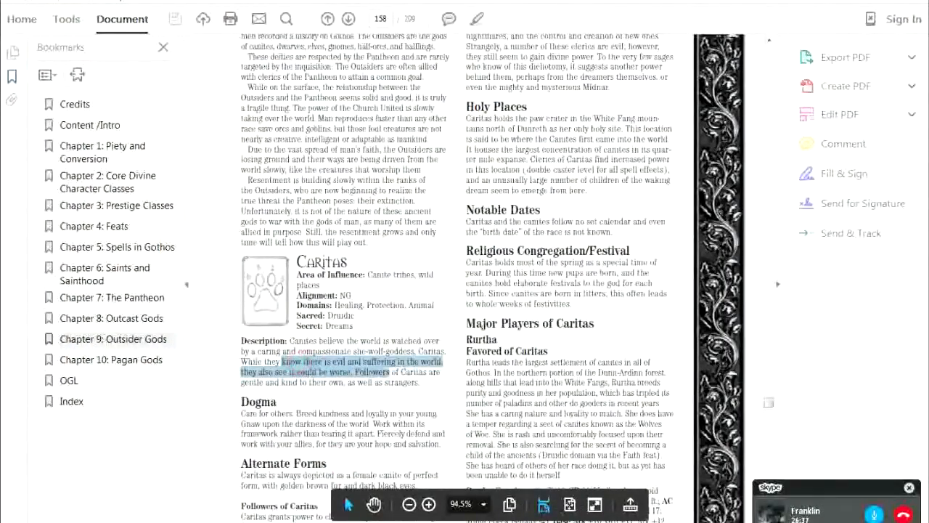
scroll("down", 3)
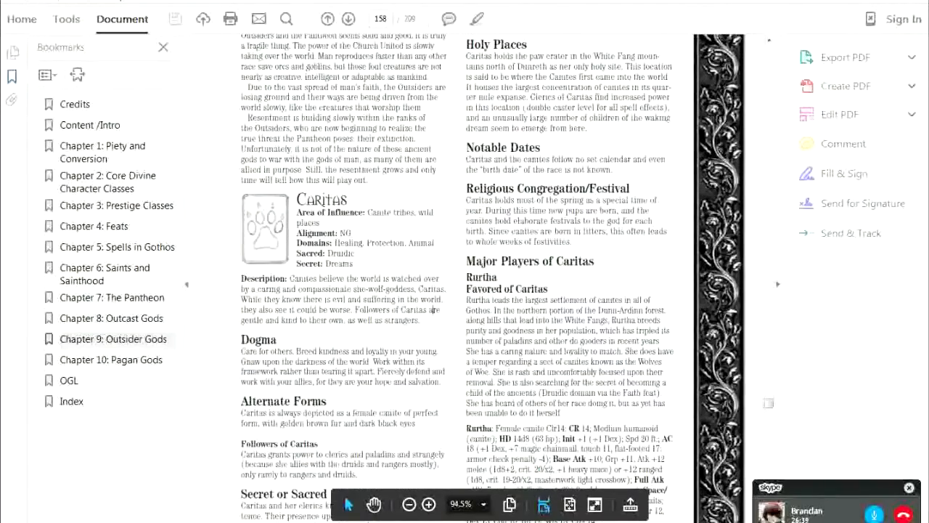
scroll("down", 3)
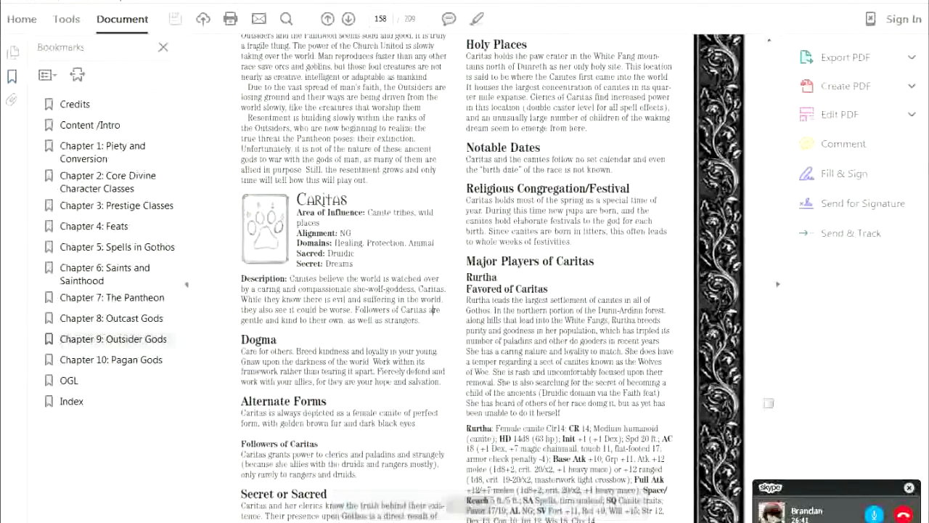
scroll("down", 3)
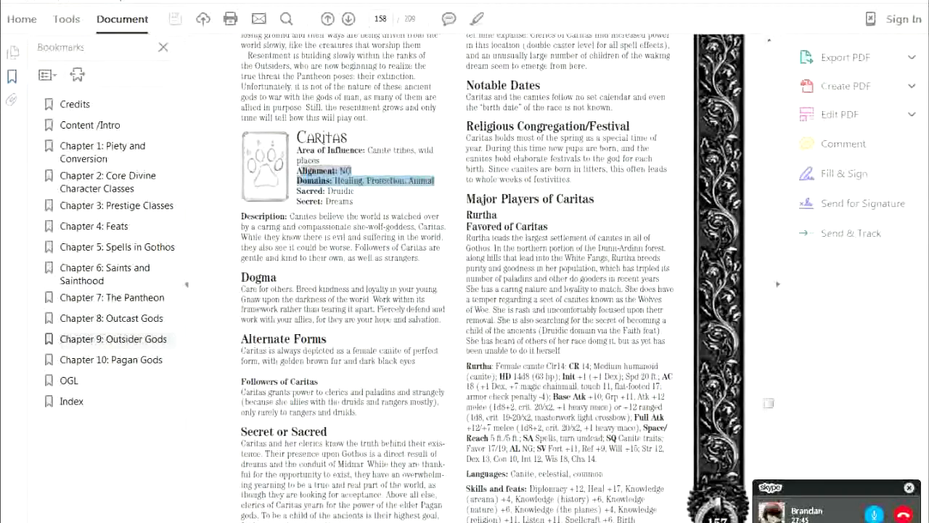
left_click(357, 194)
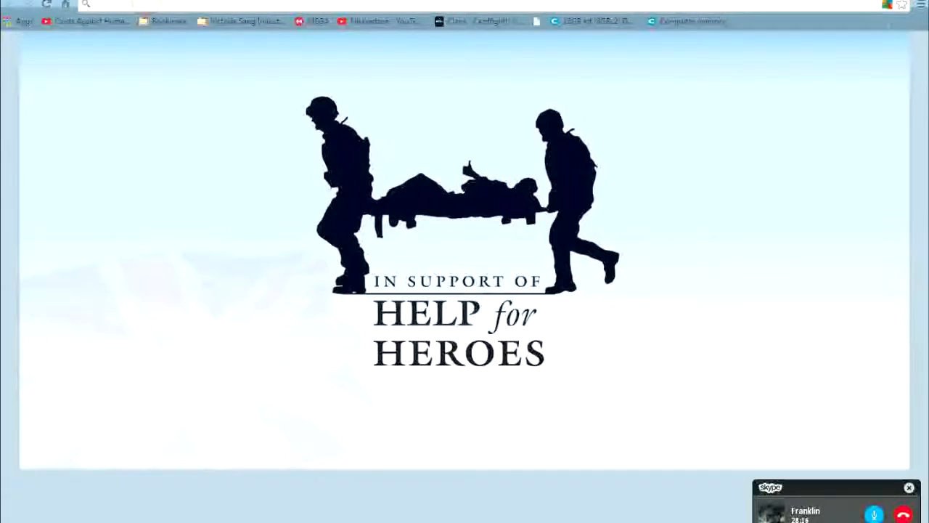
- Search the web for 'Caritas D&D' and open the Caritas - Cittadella dell'accoglienza result
type("Caritas D")
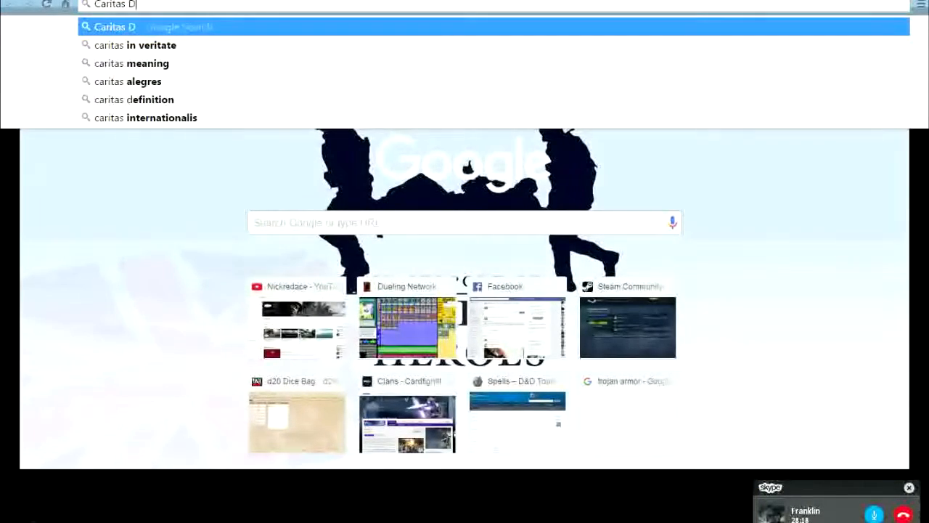
key("Return")
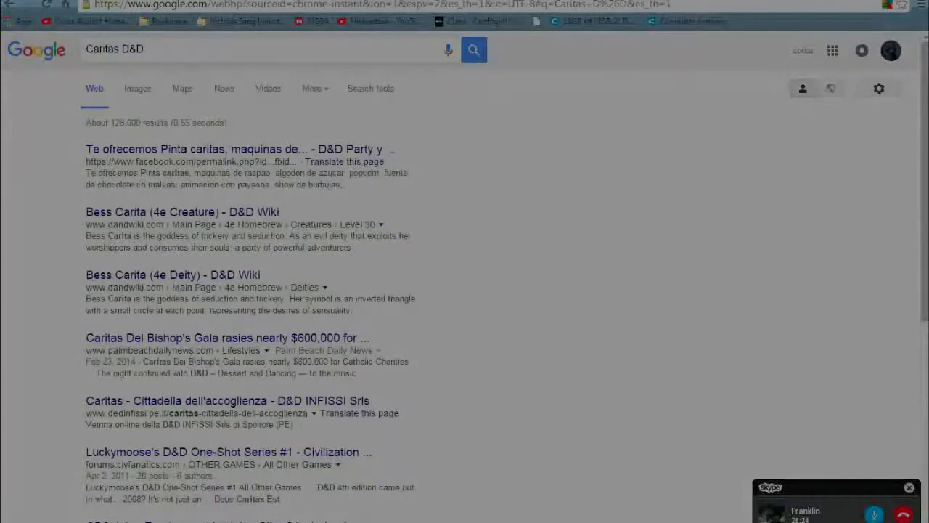
left_click(228, 400)
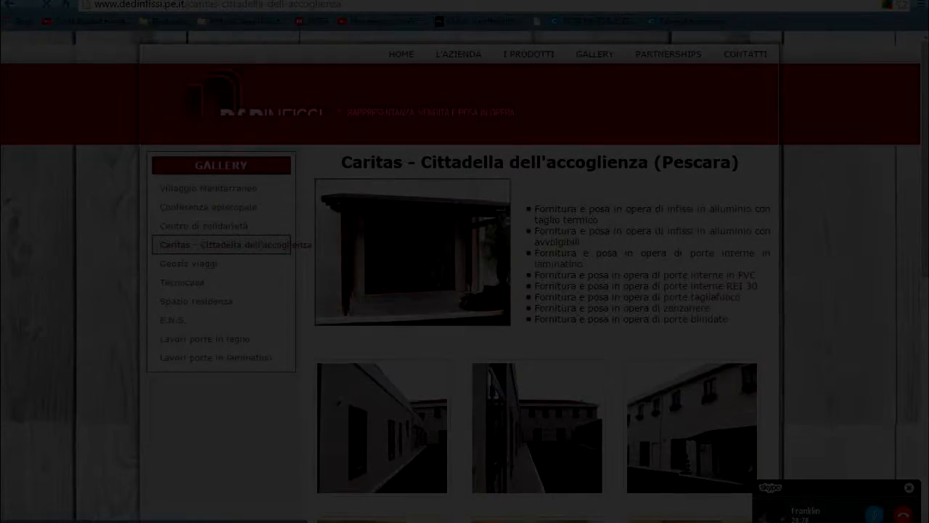